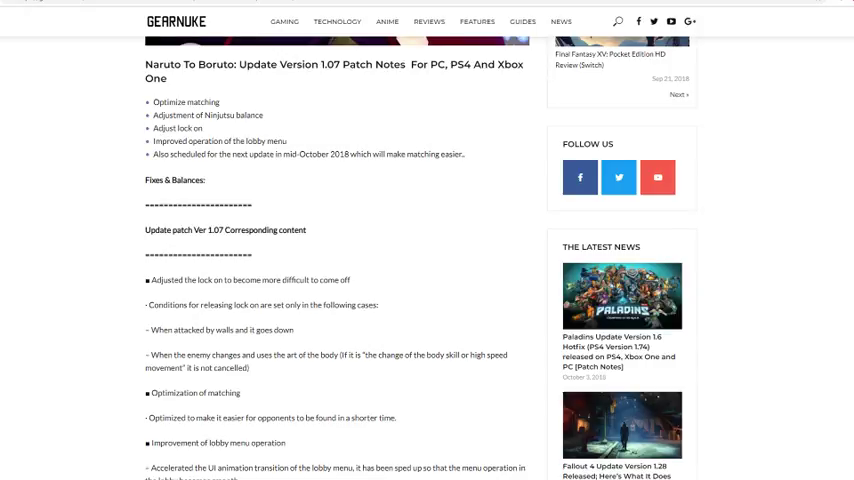
{"action": "mouse_move", "coordinate": [322, 89]}
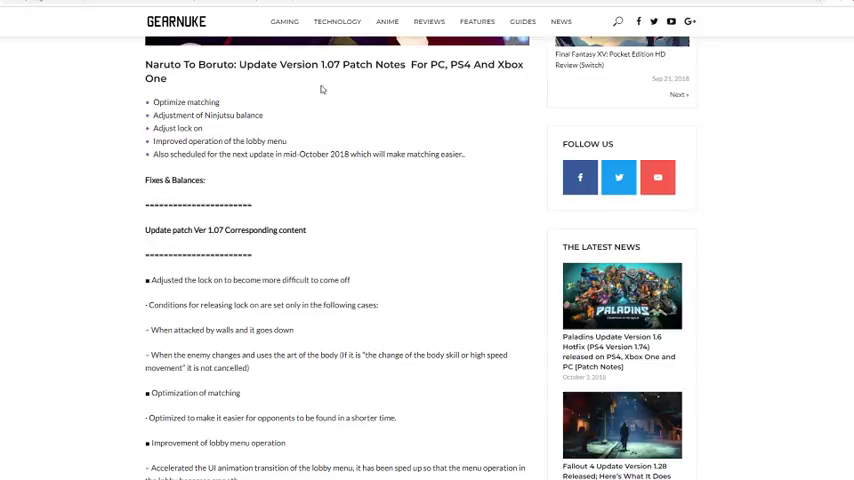
{"action": "mouse_move", "coordinate": [338, 40]}
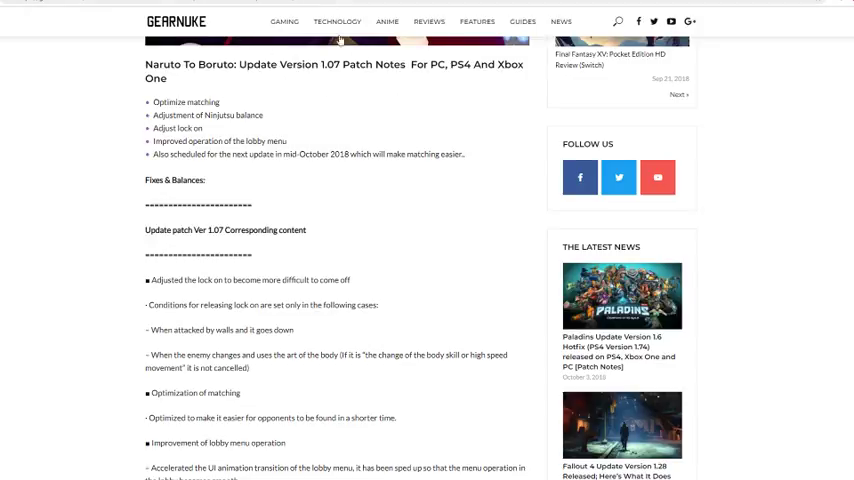
{"action": "mouse_move", "coordinate": [435, 113]}
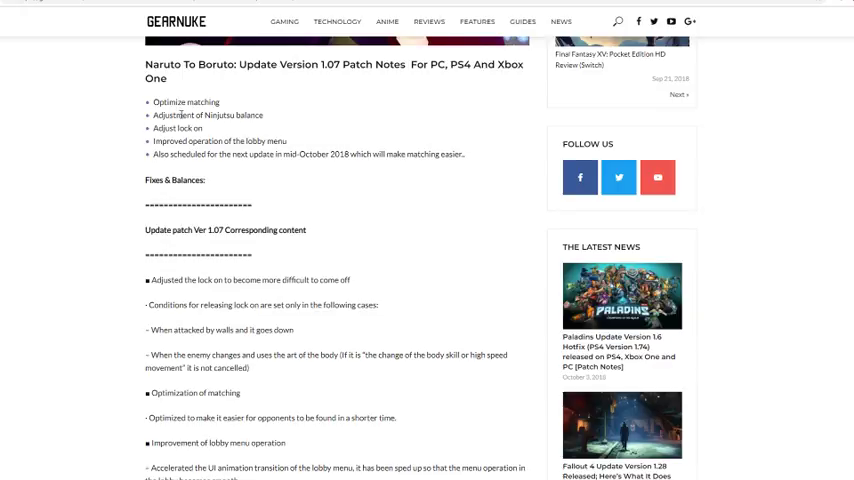
{"action": "mouse_move", "coordinate": [122, 137]}
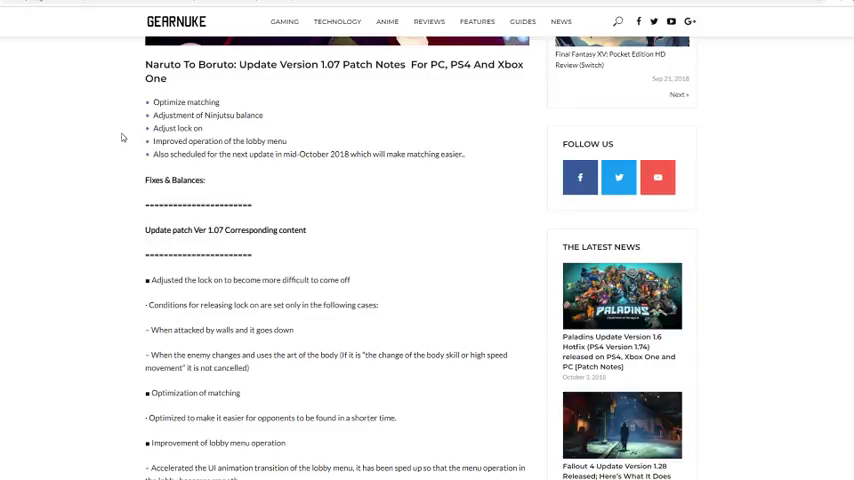
{"action": "mouse_move", "coordinate": [110, 131]}
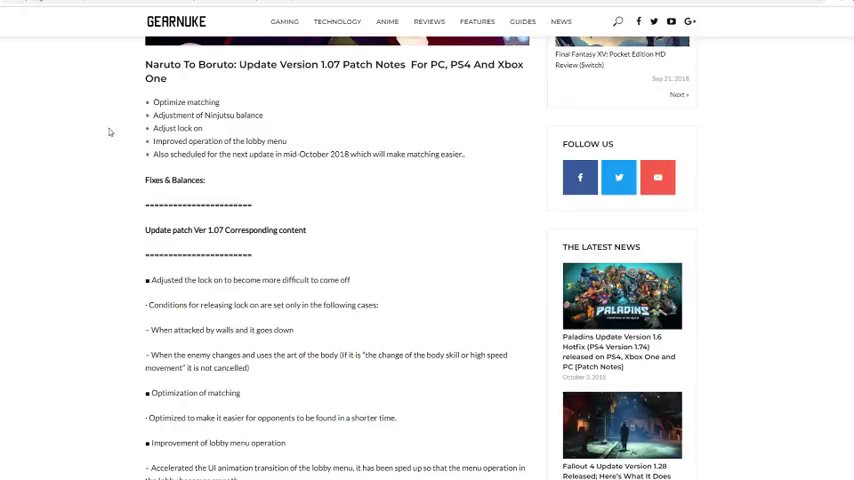
{"action": "mouse_move", "coordinate": [352, 219]}
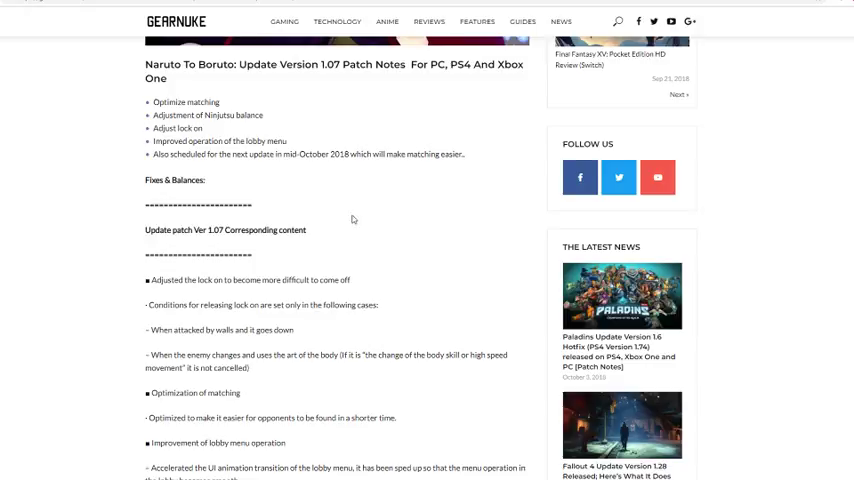
{"action": "scroll", "scroll_direction": "down", "scroll_amount": 3}
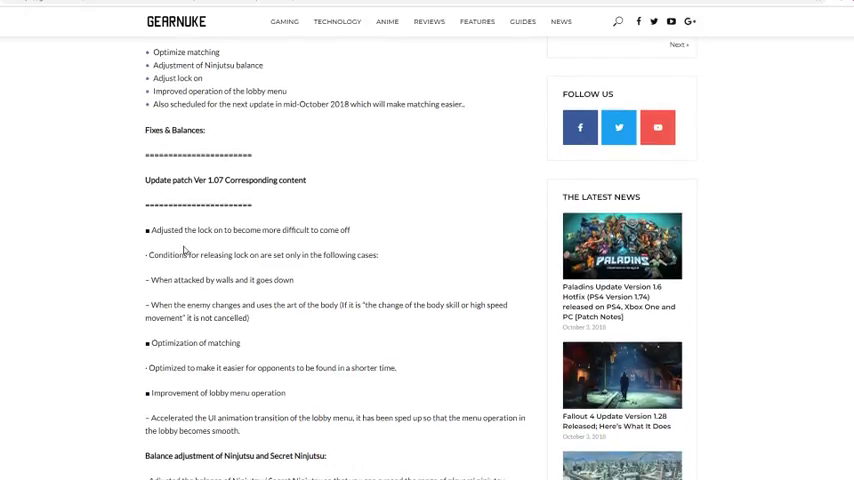
{"action": "mouse_move", "coordinate": [110, 231]}
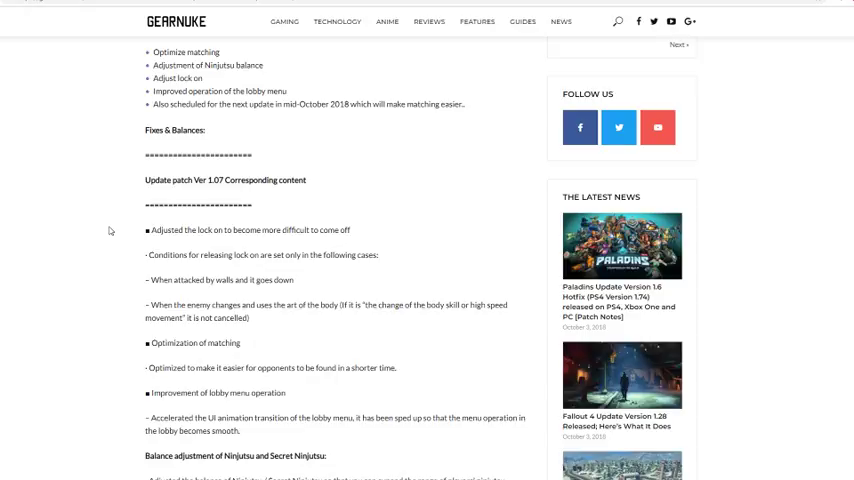
{"action": "mouse_move", "coordinate": [217, 258]}
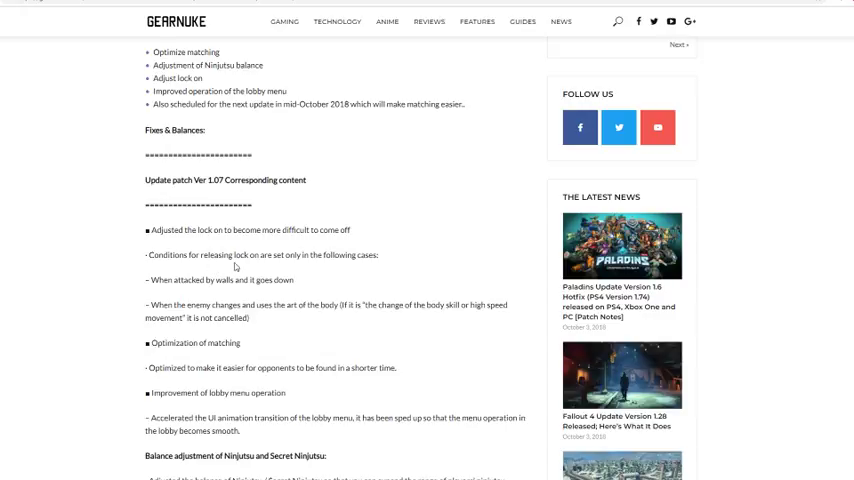
{"action": "mouse_move", "coordinate": [362, 270]}
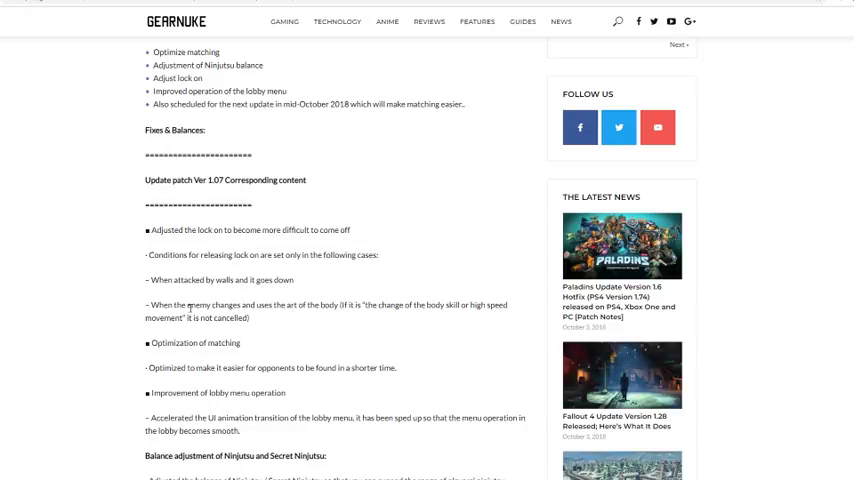
{"action": "mouse_move", "coordinate": [305, 313]}
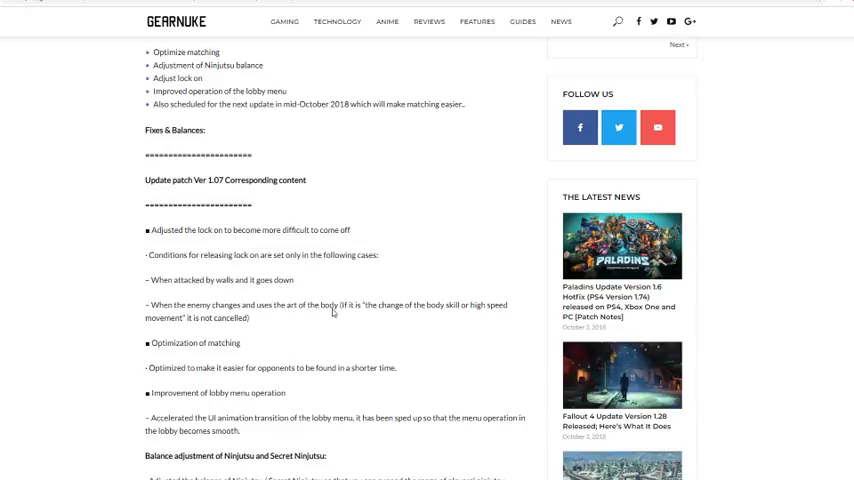
{"action": "mouse_move", "coordinate": [384, 319]}
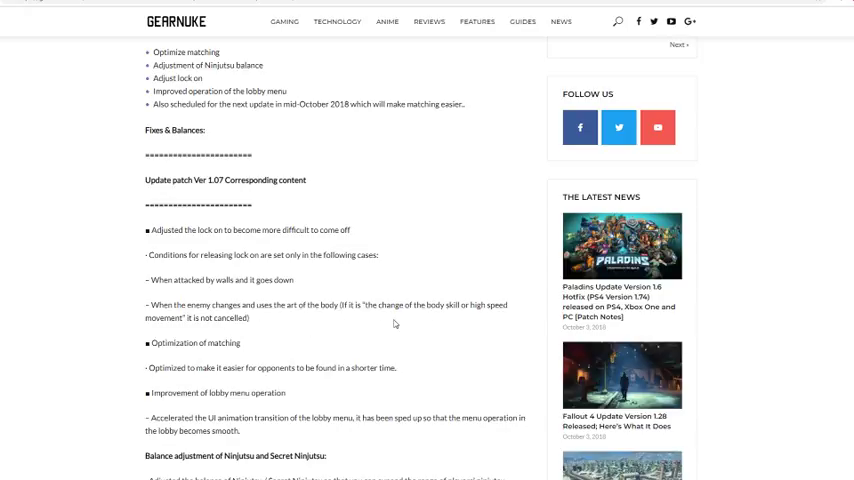
{"action": "mouse_move", "coordinate": [266, 312]}
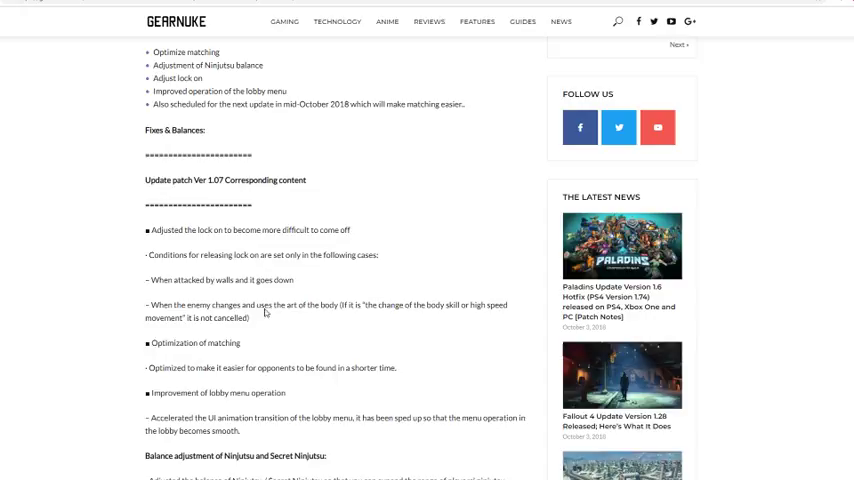
{"action": "mouse_move", "coordinate": [75, 229]}
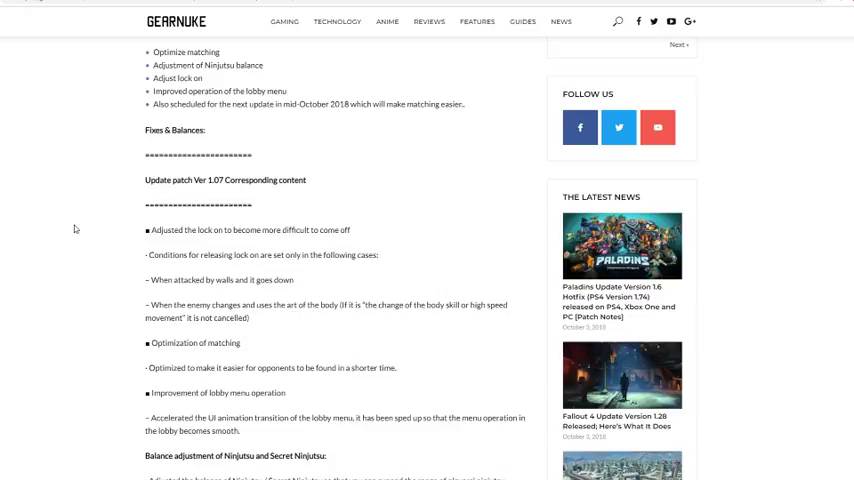
{"action": "mouse_move", "coordinate": [137, 193]}
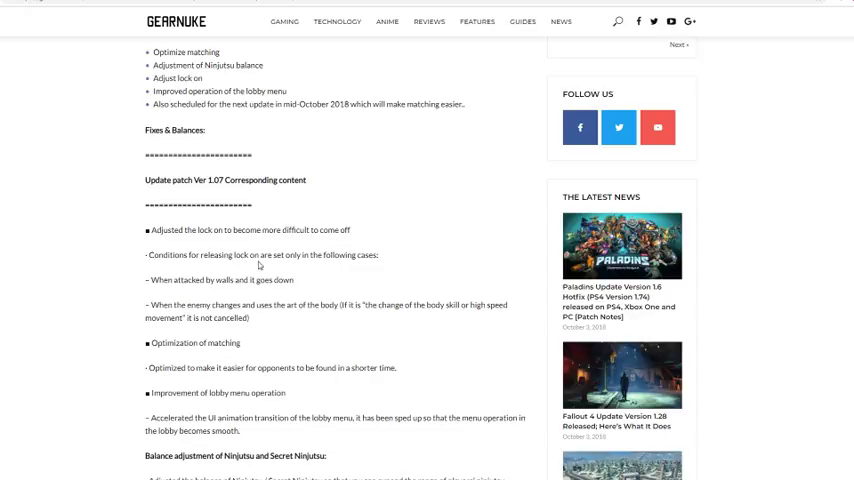
{"action": "mouse_move", "coordinate": [334, 316]}
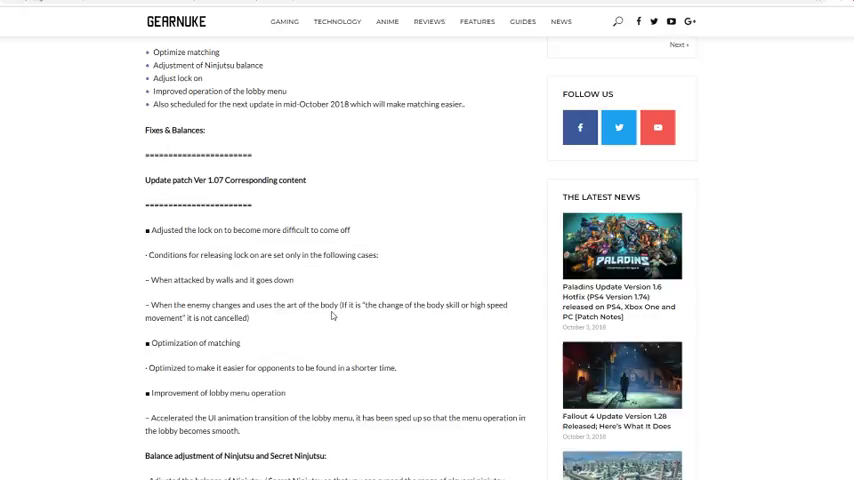
{"action": "mouse_move", "coordinate": [445, 317]}
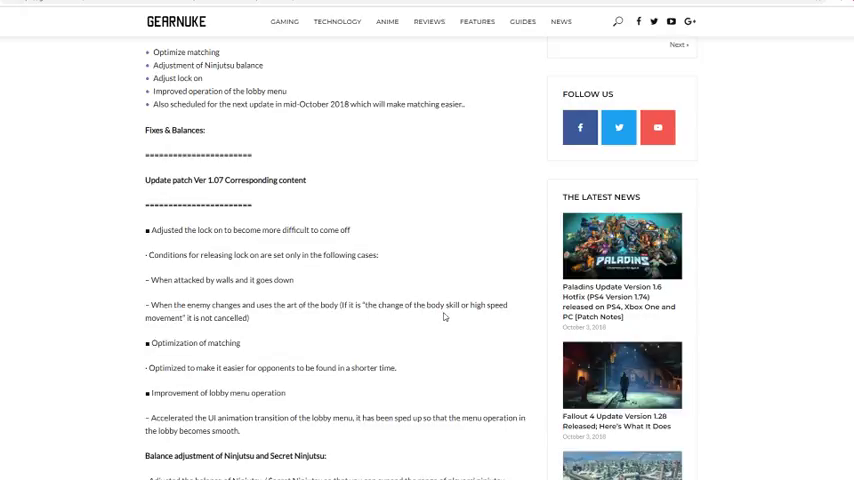
{"action": "mouse_move", "coordinate": [456, 305]}
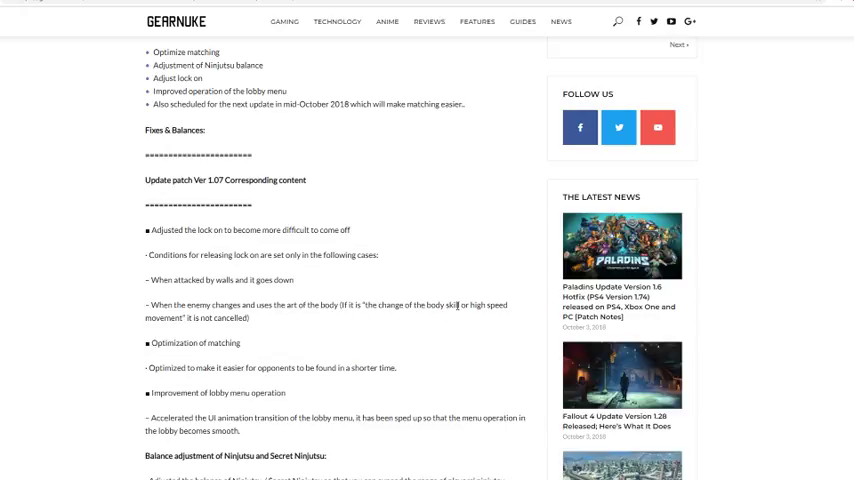
{"action": "mouse_move", "coordinate": [348, 320]}
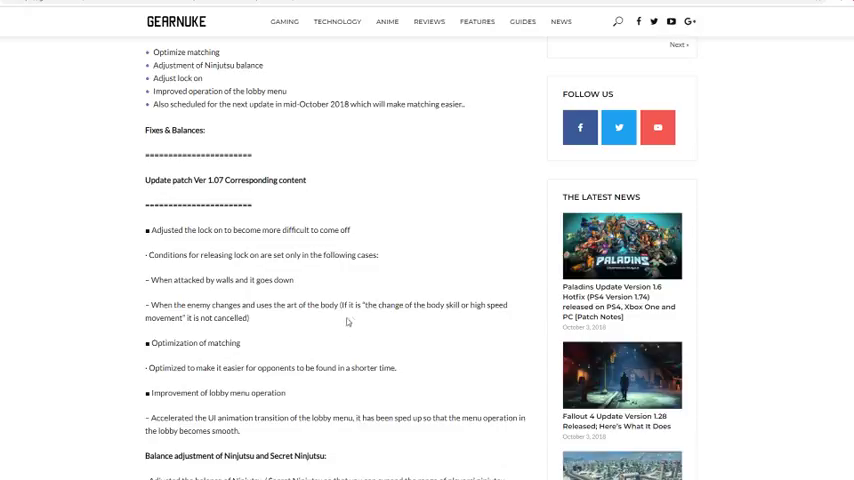
{"action": "mouse_move", "coordinate": [322, 300]}
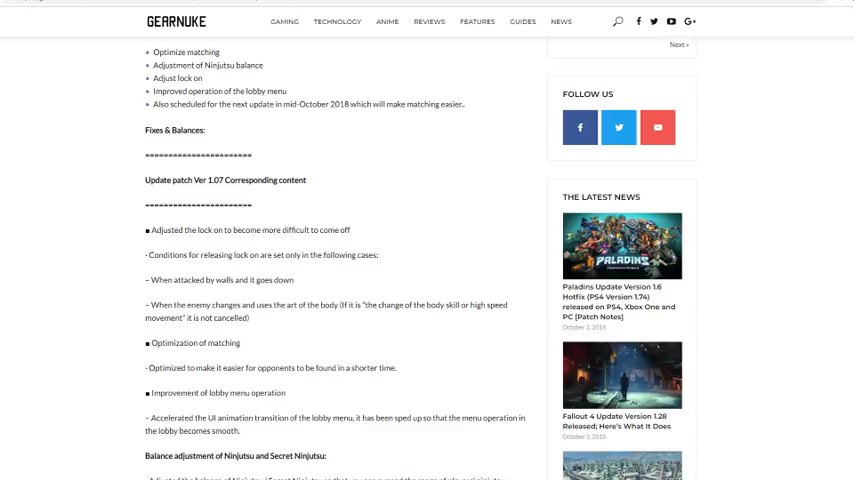
{"action": "mouse_move", "coordinate": [135, 337]}
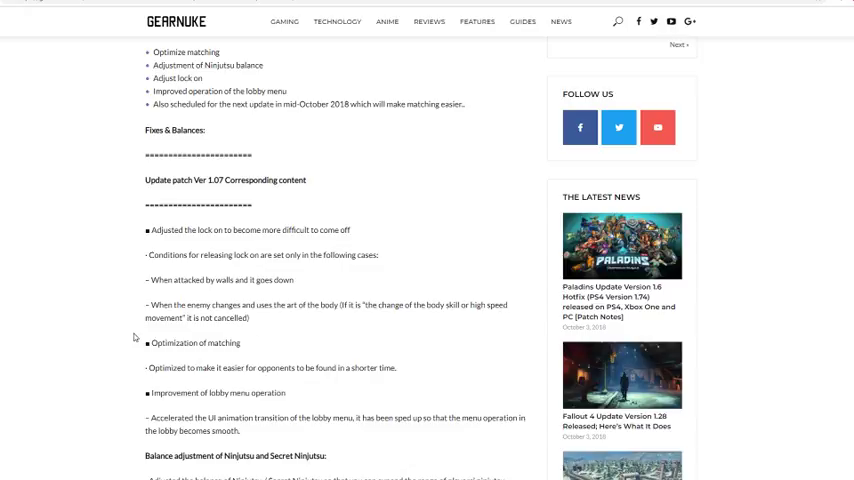
{"action": "scroll", "scroll_direction": "down", "scroll_amount": 3}
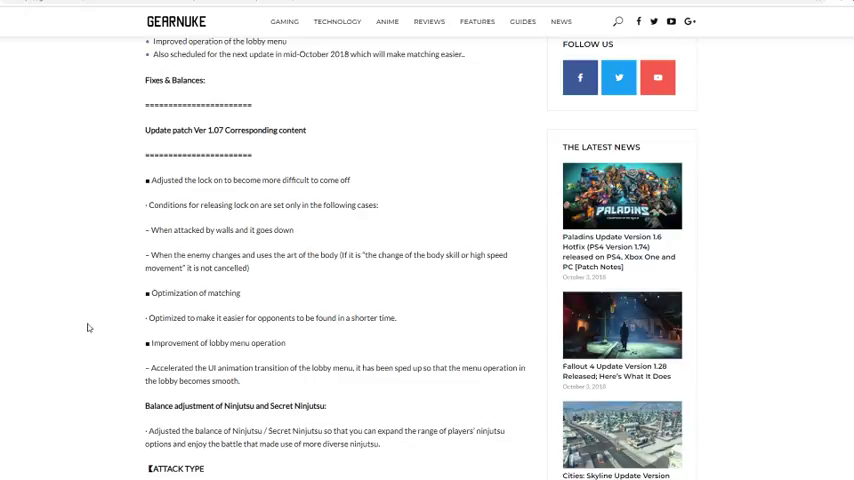
{"action": "scroll", "scroll_direction": "down", "scroll_amount": 3}
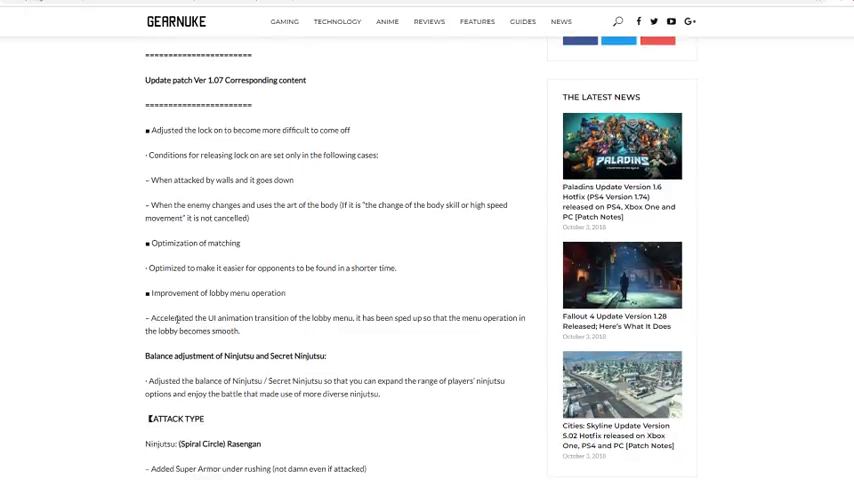
{"action": "mouse_move", "coordinate": [382, 300]}
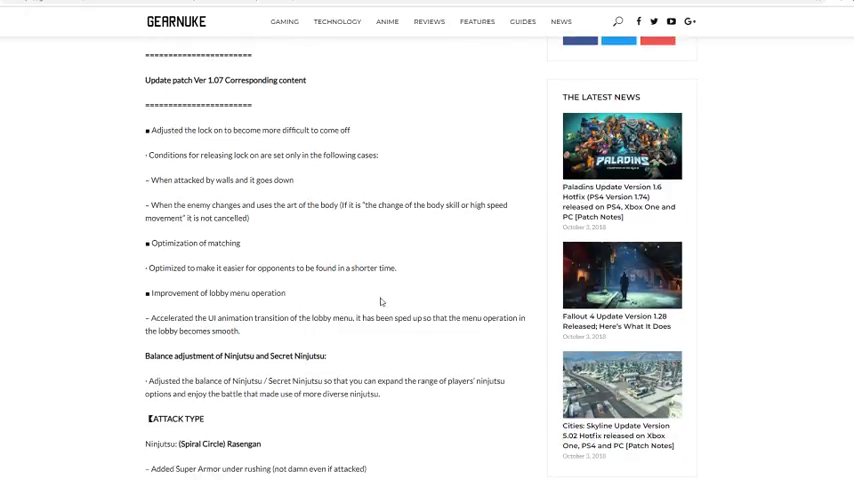
{"action": "mouse_move", "coordinate": [259, 338]}
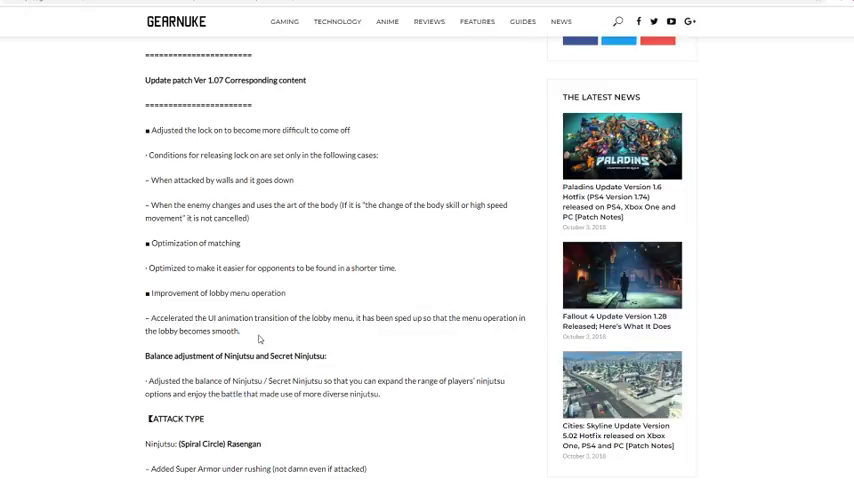
{"action": "mouse_move", "coordinate": [56, 292]}
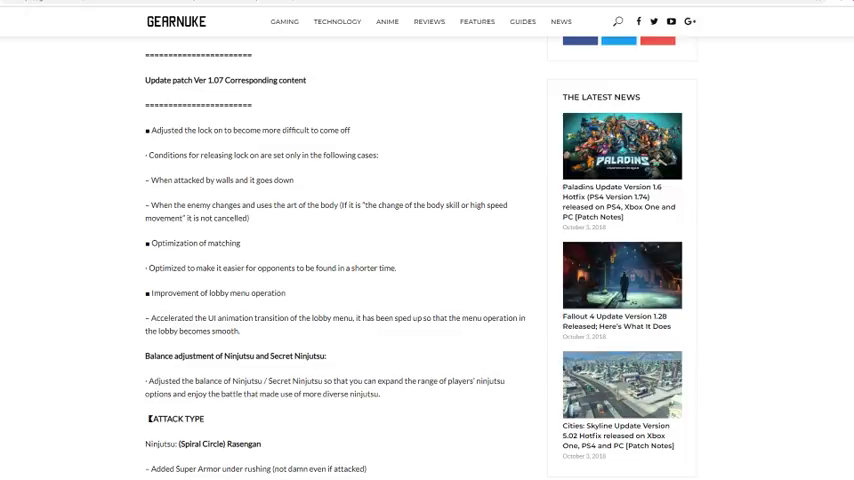
{"action": "mouse_move", "coordinate": [119, 318]}
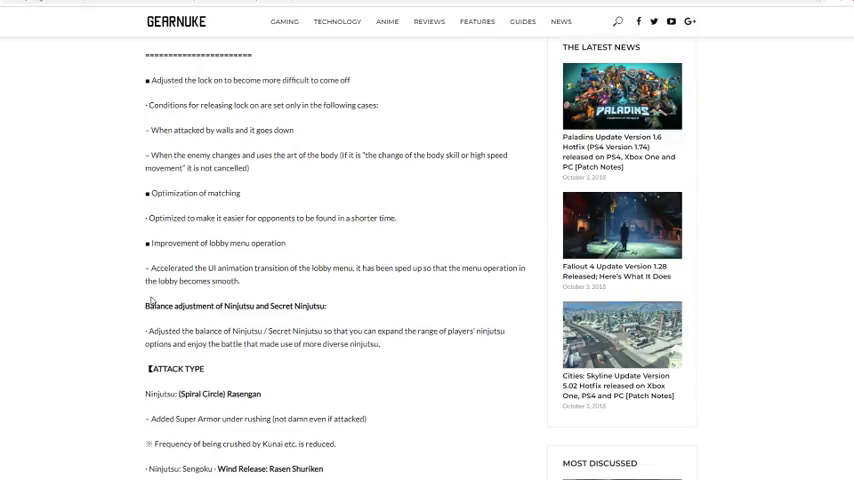
{"action": "scroll", "scroll_direction": "down", "scroll_amount": 3}
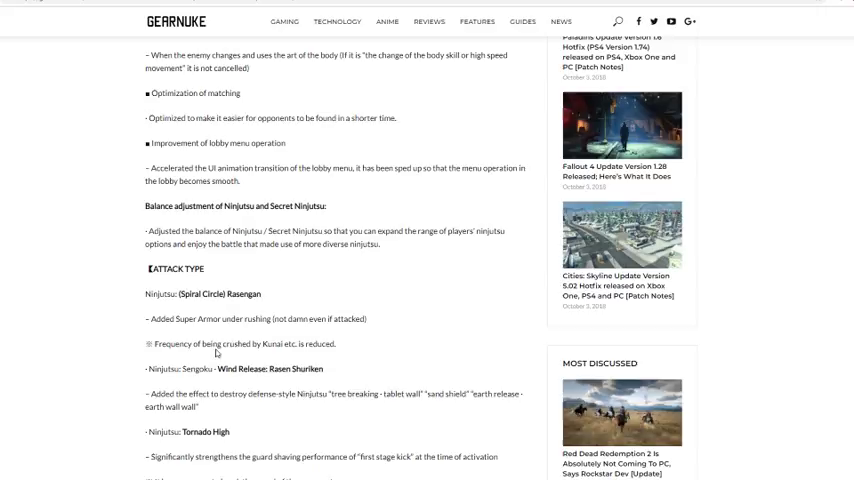
{"action": "mouse_move", "coordinate": [319, 338]}
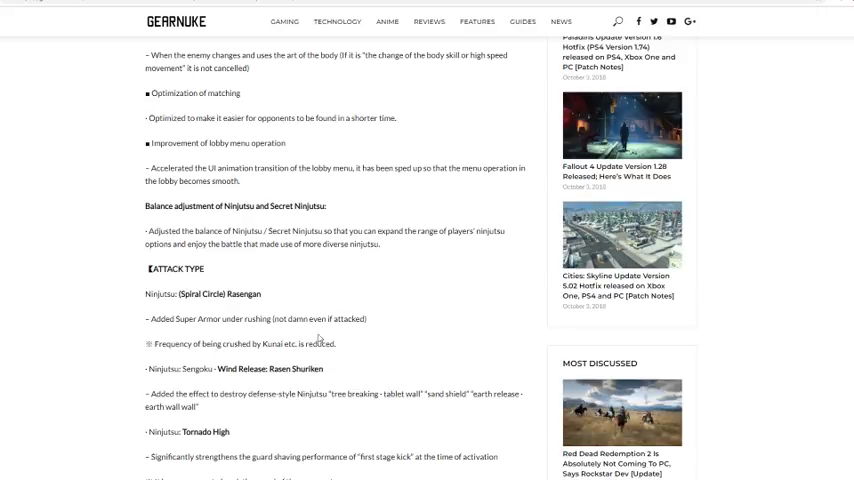
{"action": "mouse_move", "coordinate": [331, 299]}
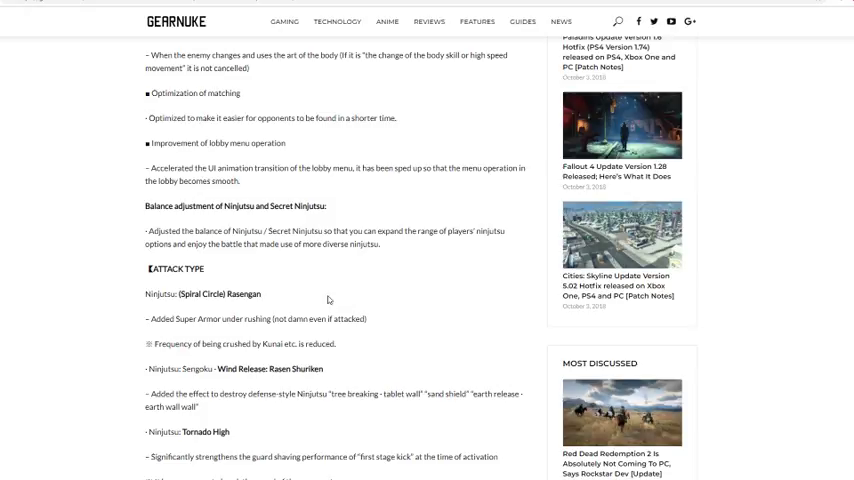
{"action": "mouse_move", "coordinate": [256, 337]}
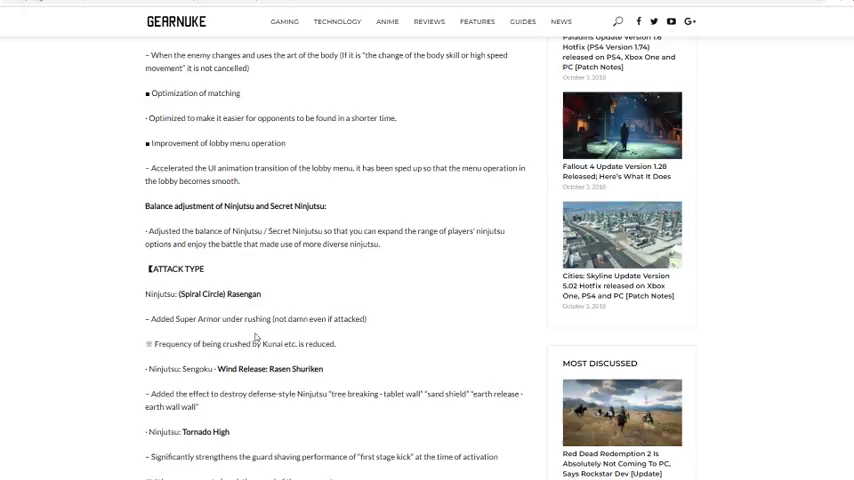
{"action": "mouse_move", "coordinate": [97, 339]}
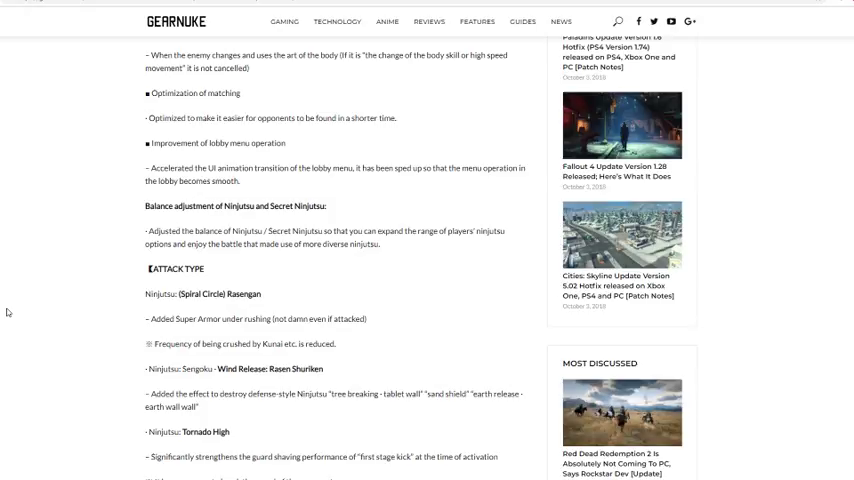
{"action": "scroll", "scroll_direction": "down", "scroll_amount": 3}
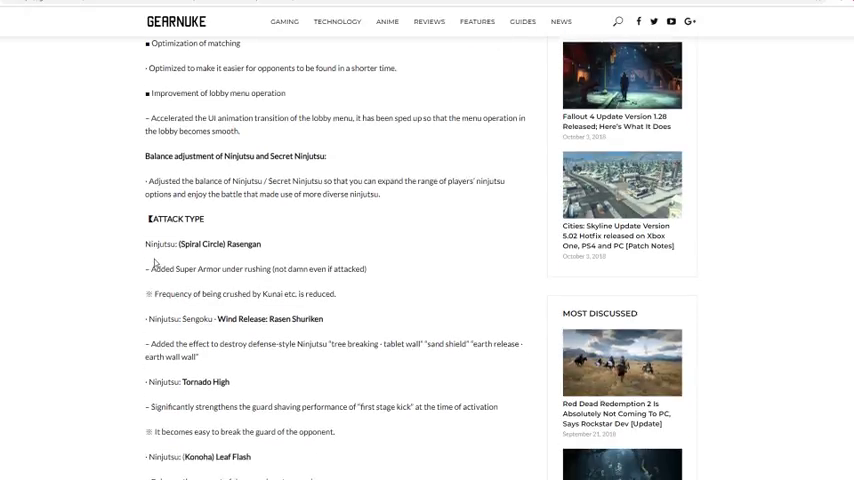
{"action": "mouse_move", "coordinate": [62, 274]}
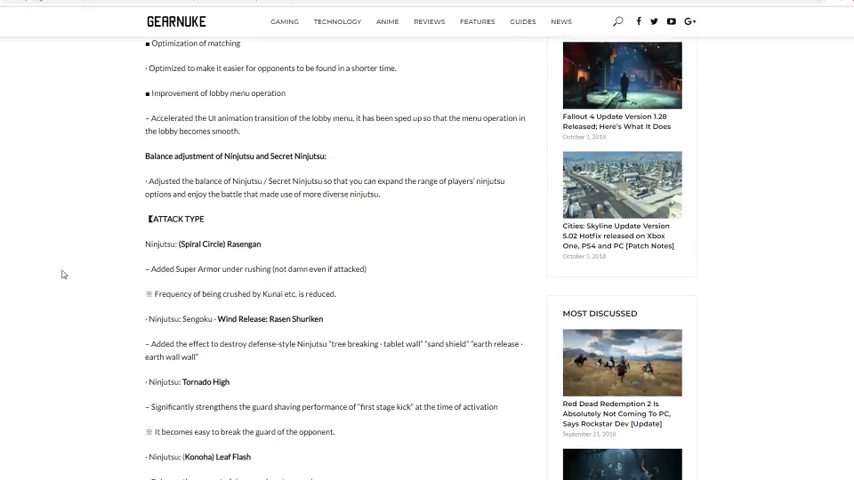
{"action": "mouse_move", "coordinate": [241, 363]}
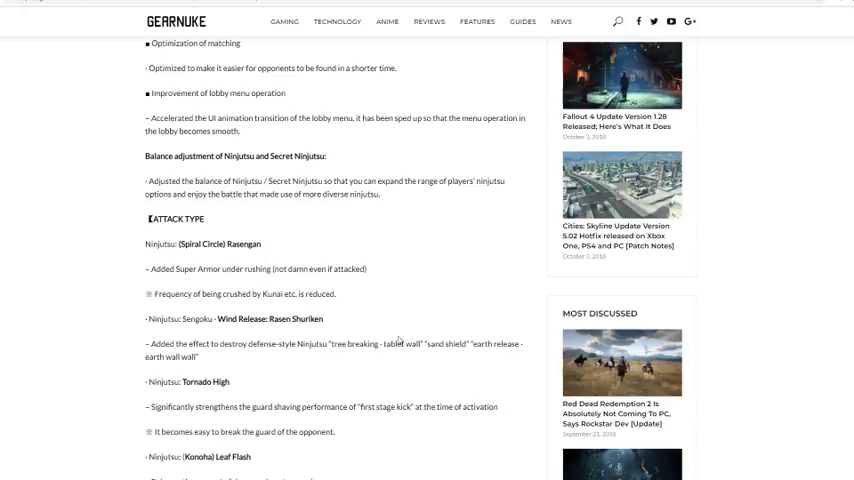
{"action": "mouse_move", "coordinate": [75, 318]}
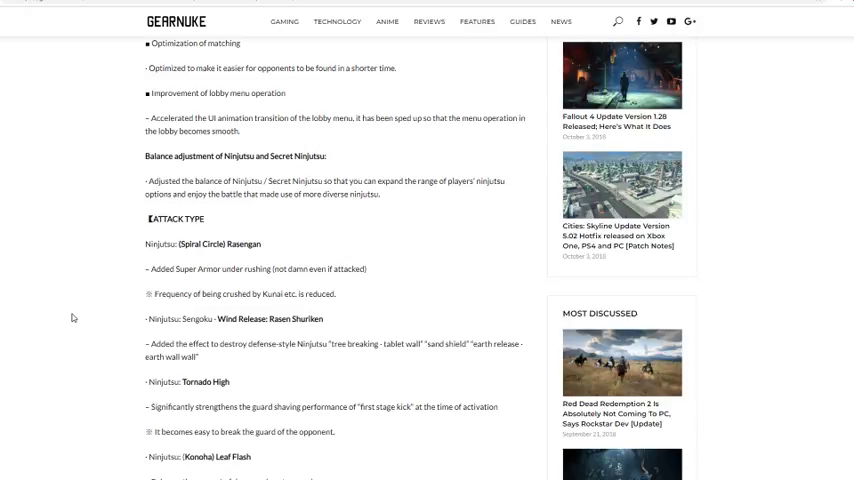
{"action": "mouse_move", "coordinate": [193, 236]}
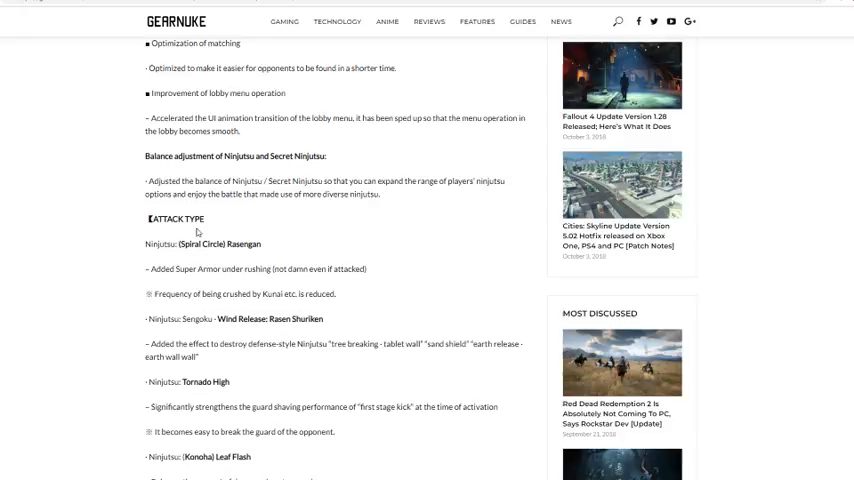
{"action": "scroll", "scroll_direction": "down", "scroll_amount": 3}
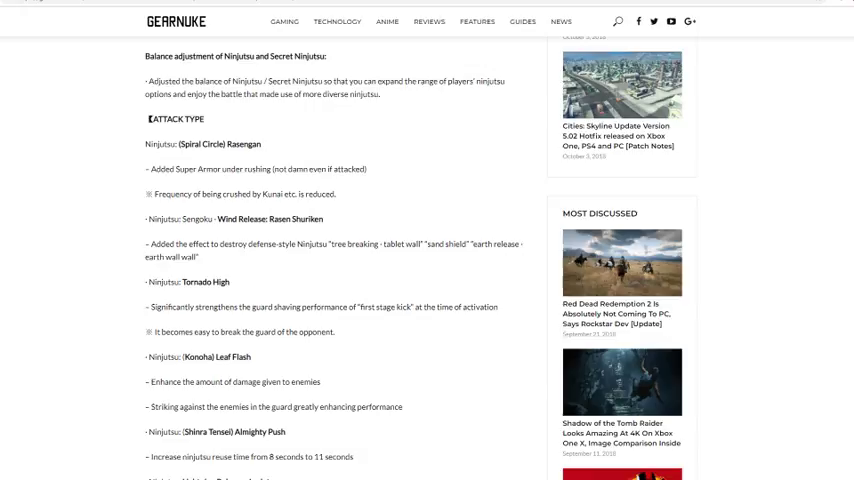
{"action": "scroll", "scroll_direction": "down", "scroll_amount": 3}
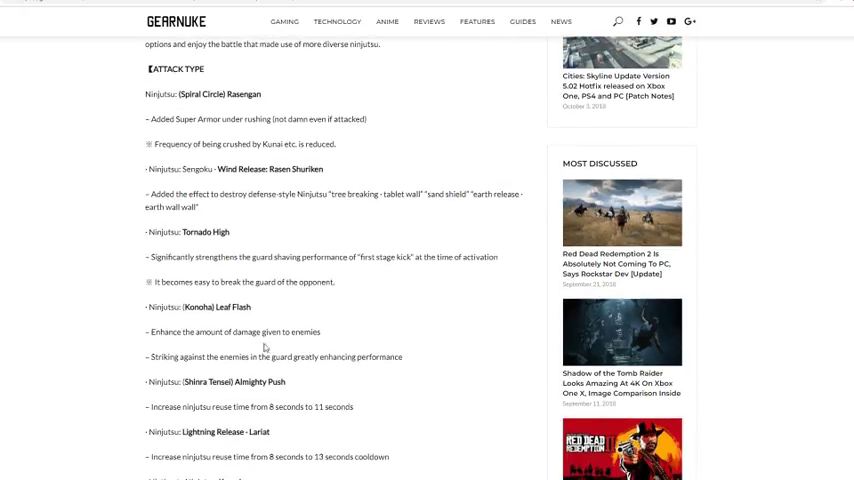
{"action": "scroll", "scroll_direction": "down", "scroll_amount": 3}
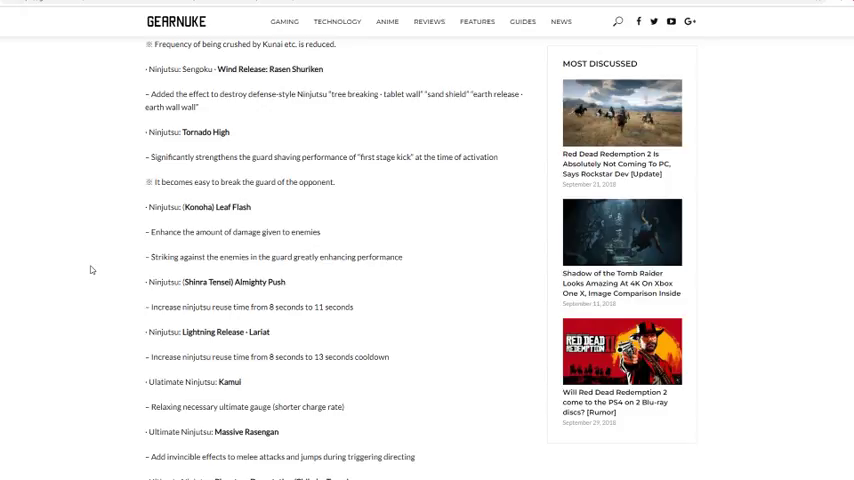
{"action": "scroll", "scroll_direction": "down", "scroll_amount": 3}
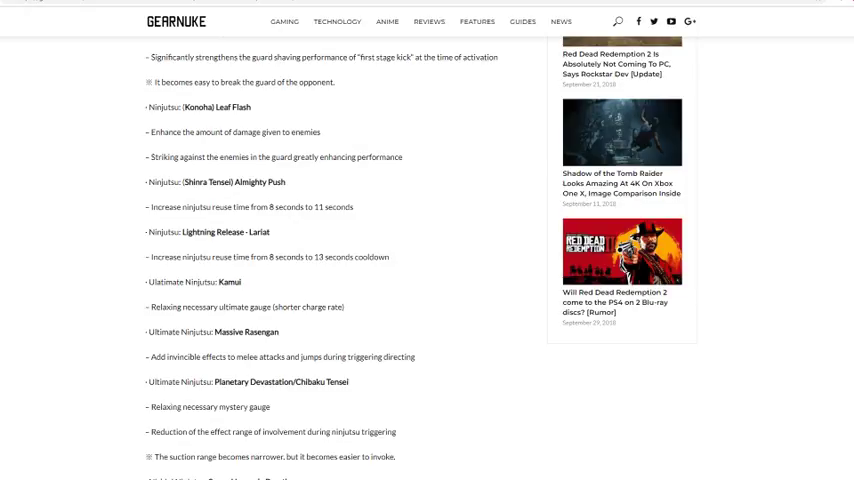
{"action": "mouse_move", "coordinate": [336, 337]}
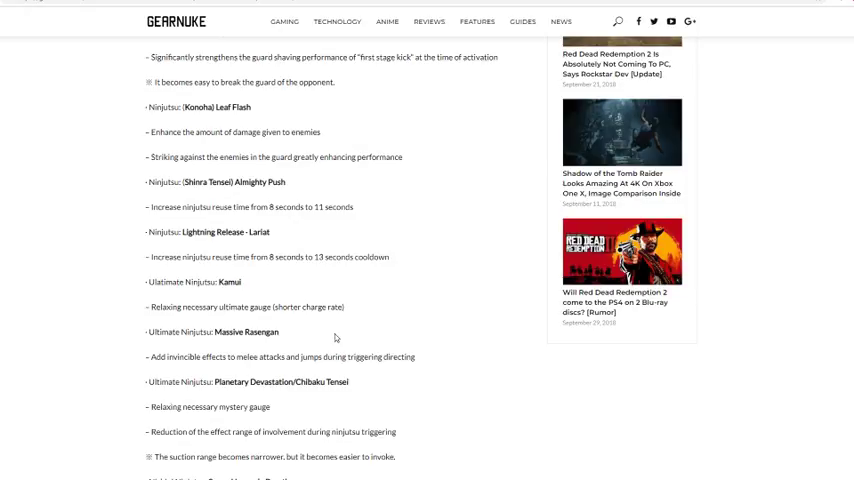
{"action": "mouse_move", "coordinate": [240, 349]}
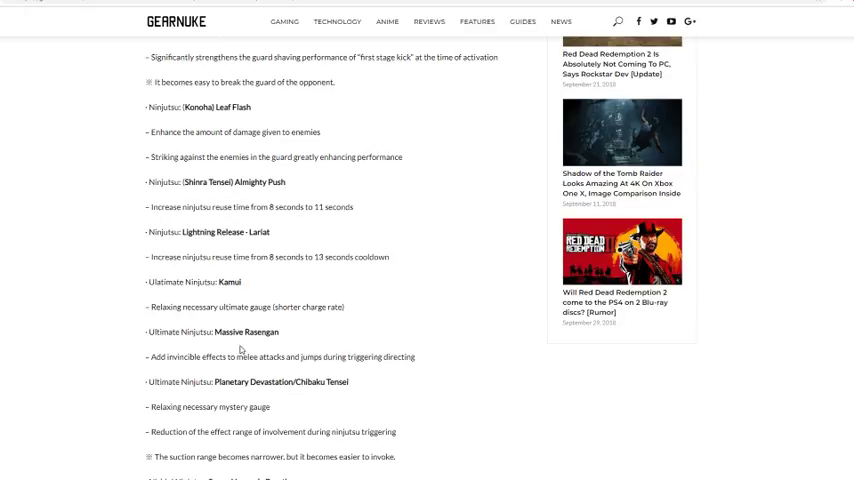
{"action": "mouse_move", "coordinate": [322, 367]}
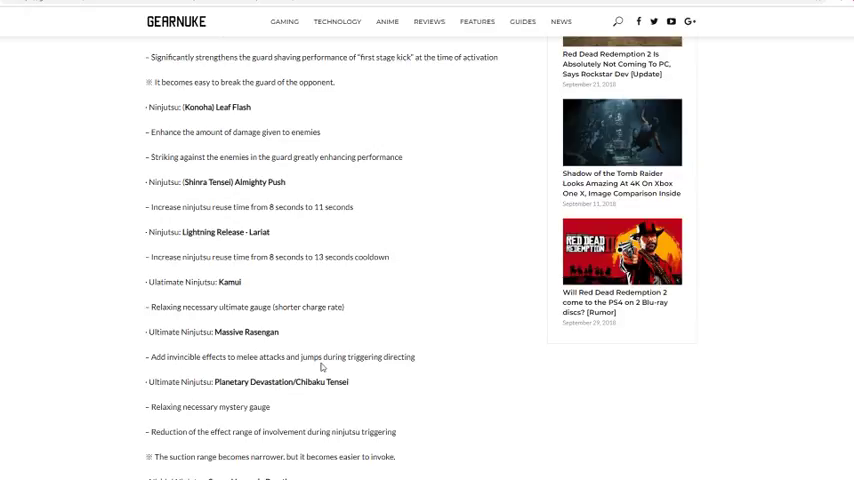
{"action": "mouse_move", "coordinate": [95, 315]}
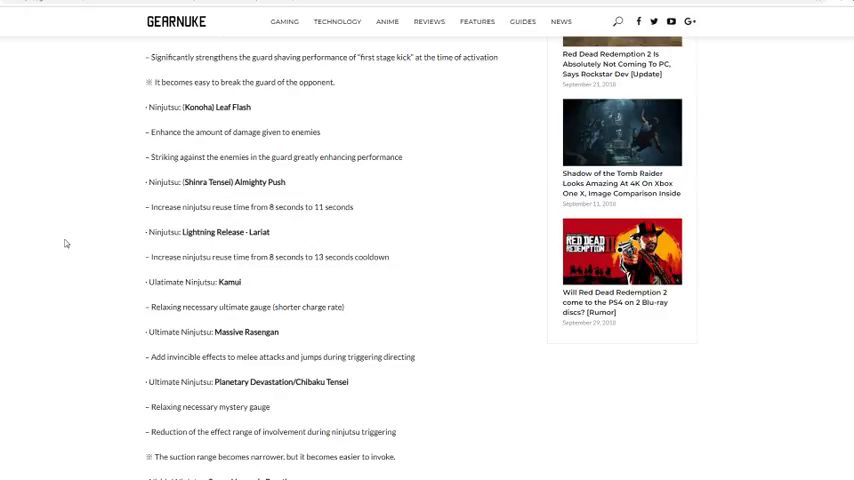
{"action": "scroll", "scroll_direction": "down", "scroll_amount": 3}
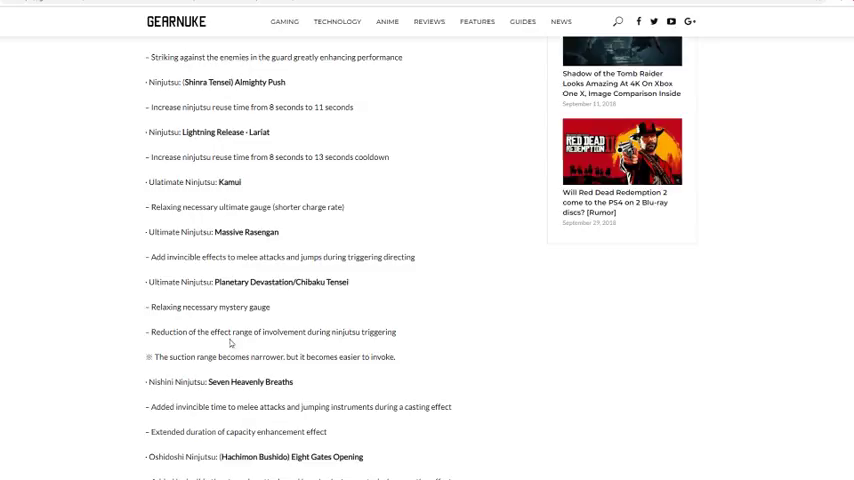
{"action": "mouse_move", "coordinate": [384, 355]}
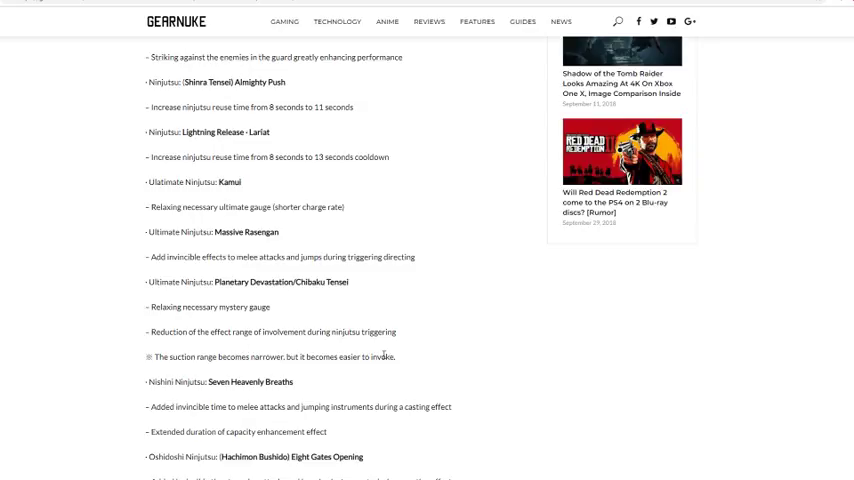
{"action": "mouse_move", "coordinate": [251, 368]}
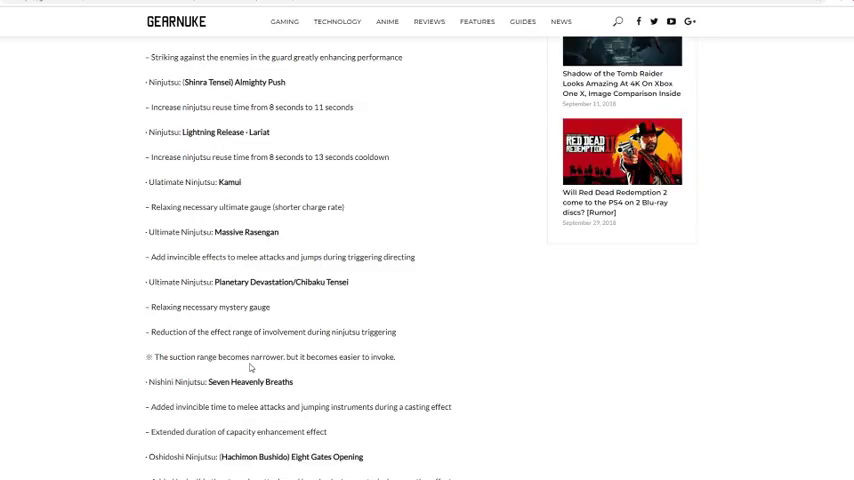
{"action": "mouse_move", "coordinate": [349, 365]}
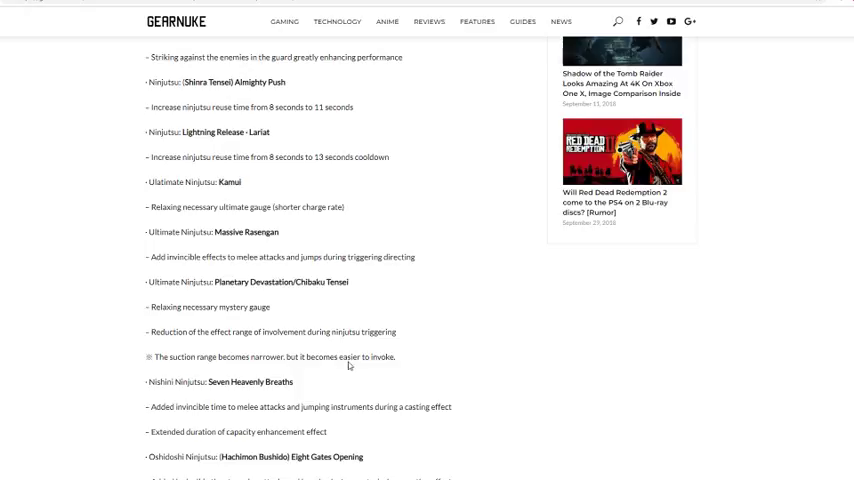
{"action": "mouse_move", "coordinate": [96, 289]}
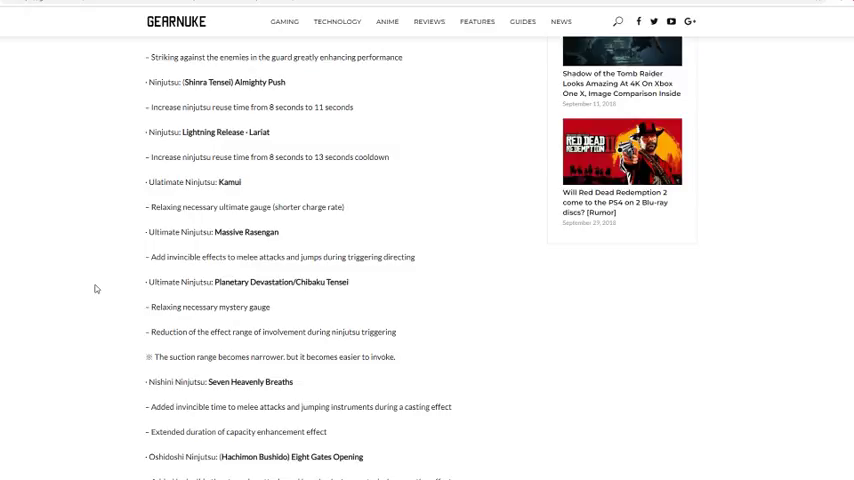
{"action": "mouse_move", "coordinate": [321, 414]}
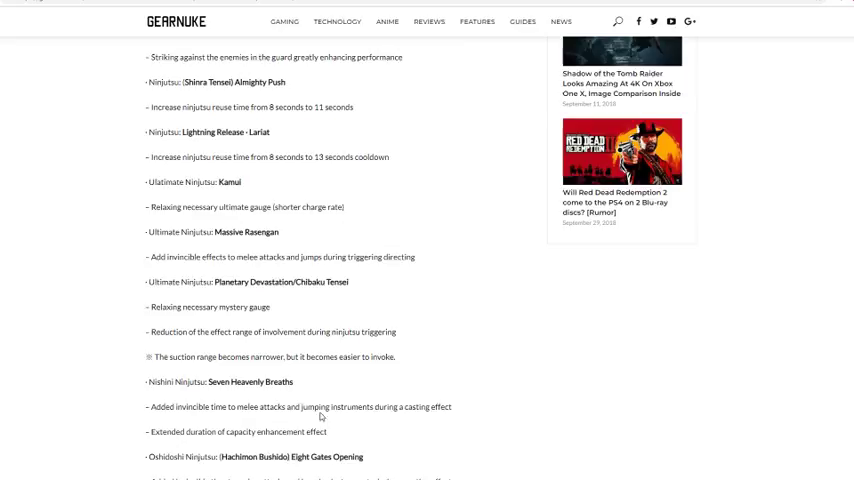
{"action": "scroll", "scroll_direction": "down", "scroll_amount": 3}
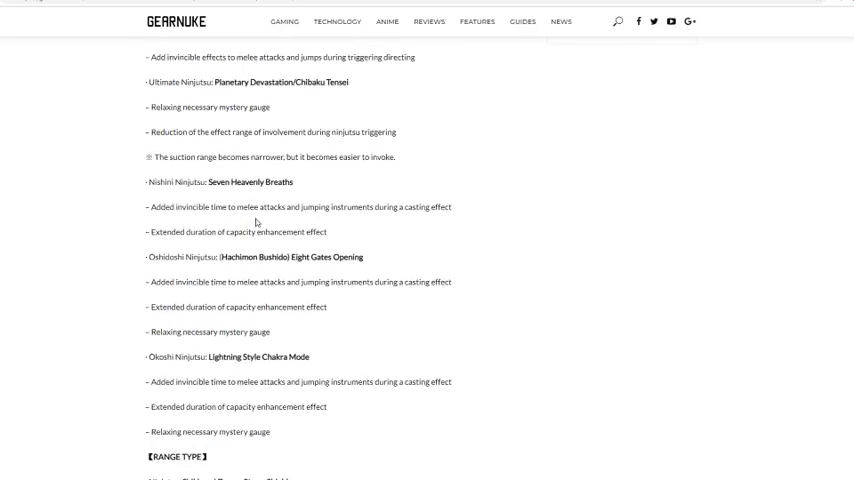
{"action": "mouse_move", "coordinate": [446, 219]}
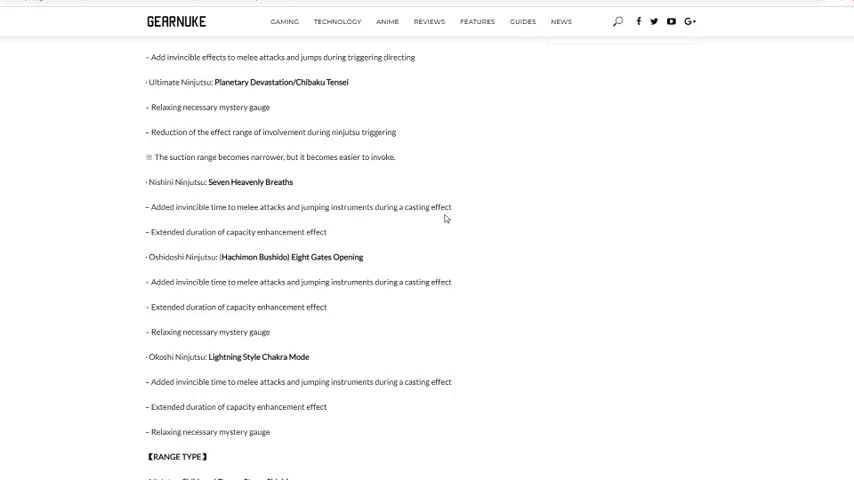
{"action": "mouse_move", "coordinate": [268, 231]}
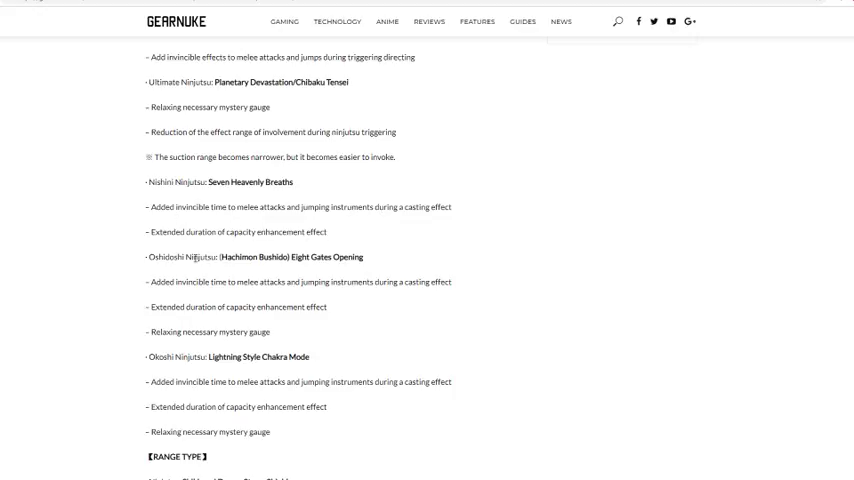
{"action": "mouse_move", "coordinate": [130, 291]}
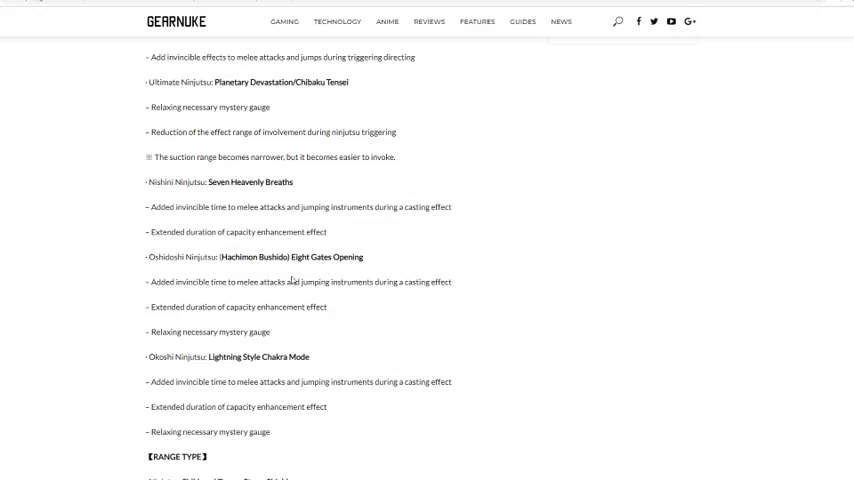
{"action": "mouse_move", "coordinate": [302, 326]}
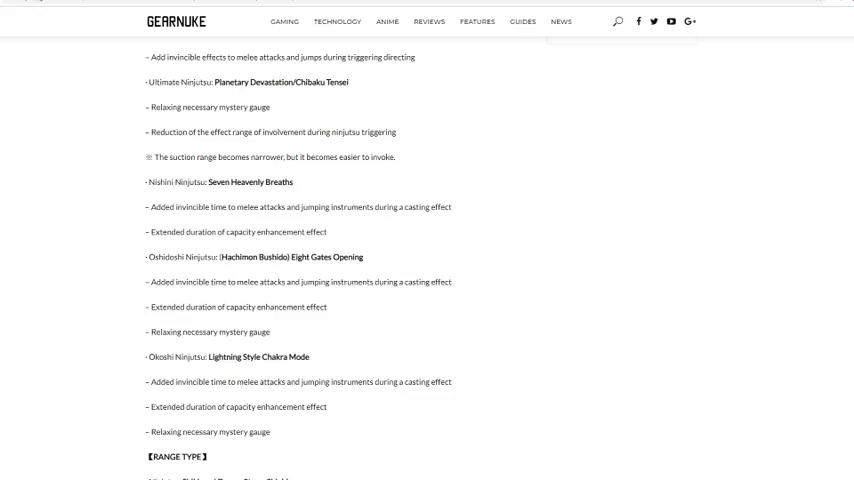
{"action": "scroll", "scroll_direction": "down", "scroll_amount": 3}
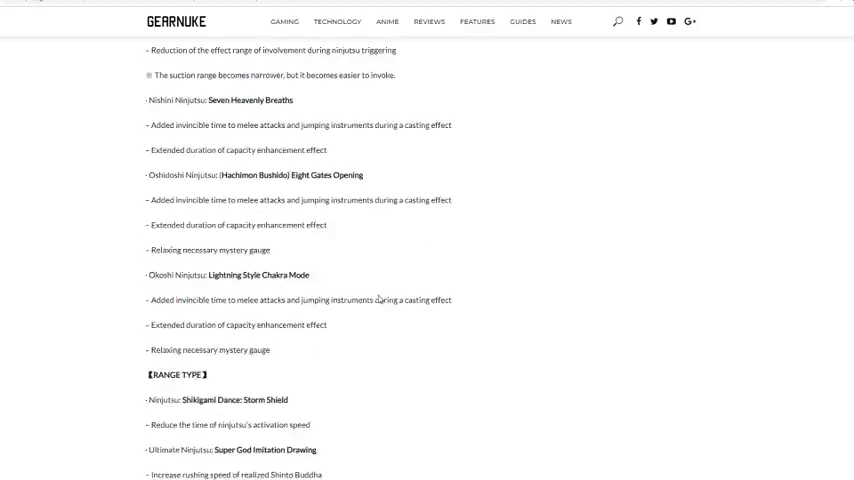
{"action": "scroll", "scroll_direction": "down", "scroll_amount": 3}
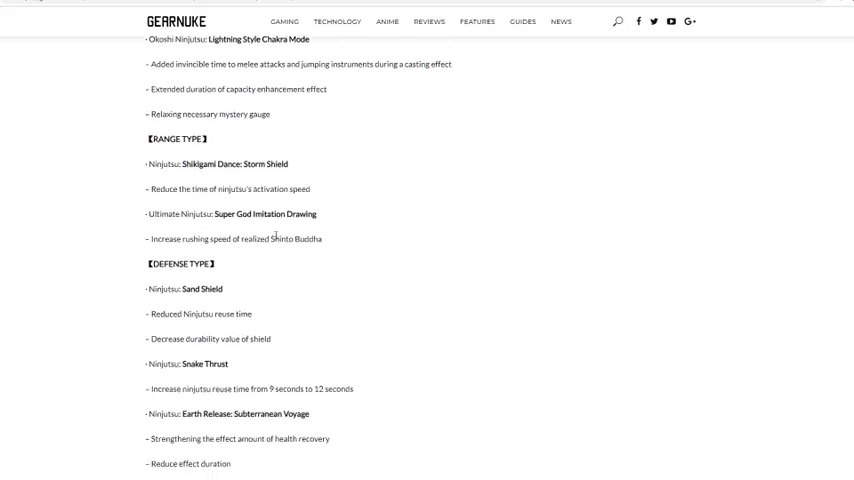
{"action": "scroll", "scroll_direction": "down", "scroll_amount": 3}
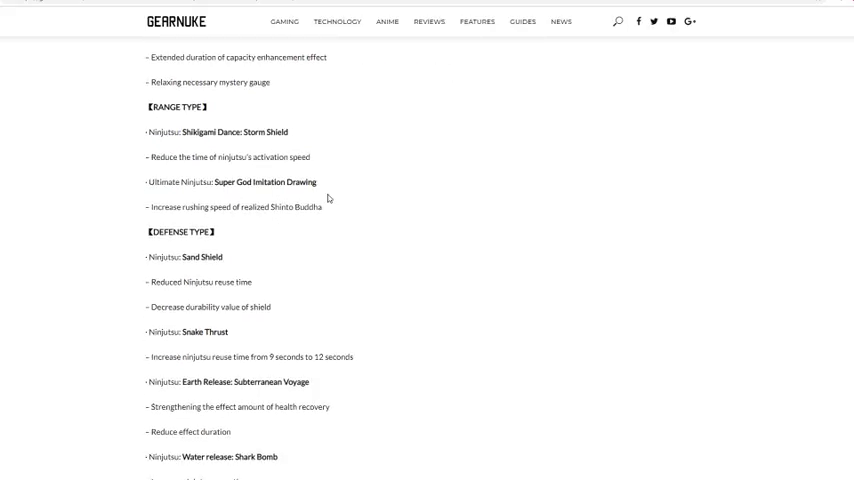
{"action": "mouse_move", "coordinate": [300, 226]}
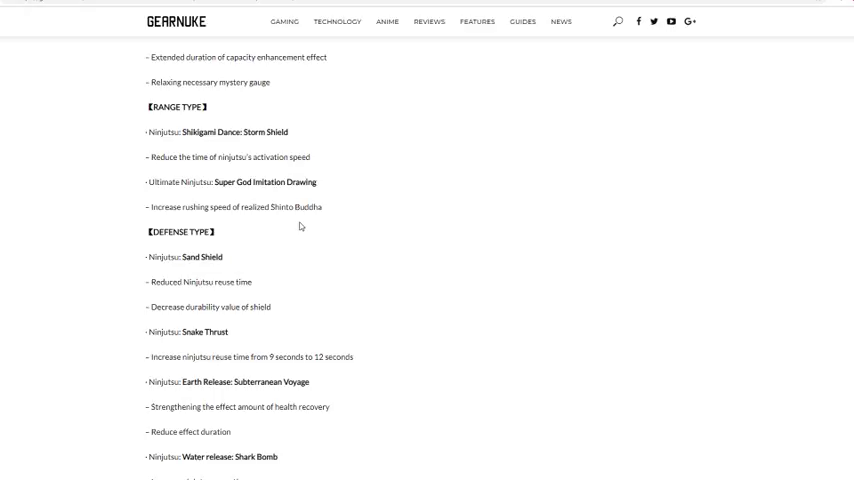
{"action": "mouse_move", "coordinate": [291, 206]}
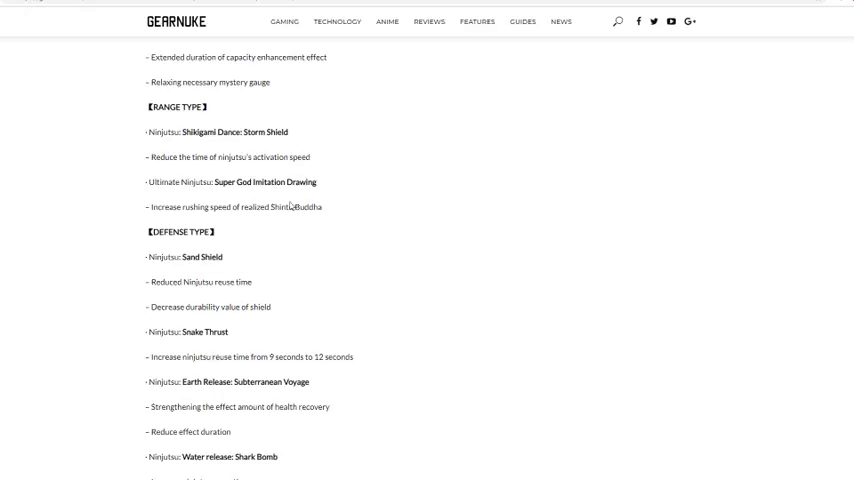
{"action": "mouse_move", "coordinate": [200, 80]}
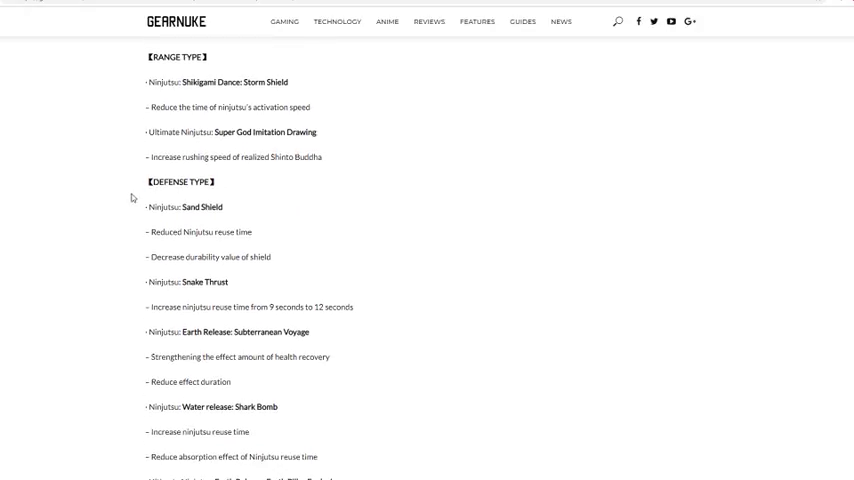
{"action": "scroll", "scroll_direction": "down", "scroll_amount": 3}
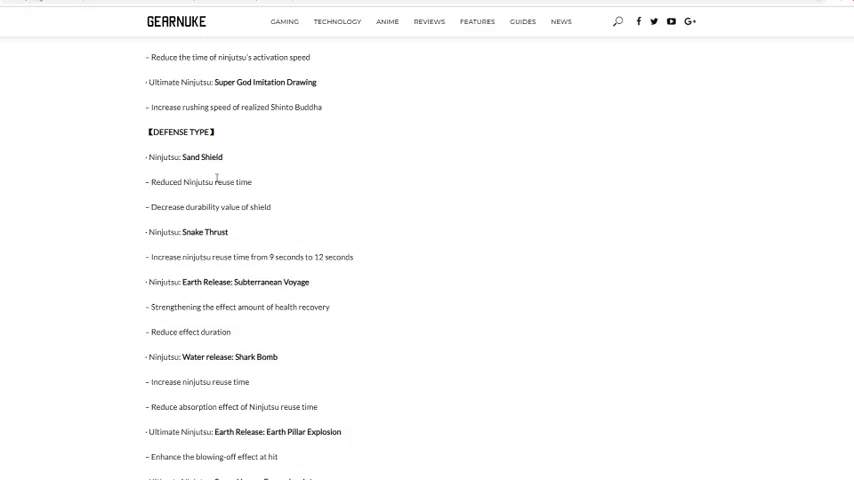
{"action": "mouse_move", "coordinate": [165, 225]}
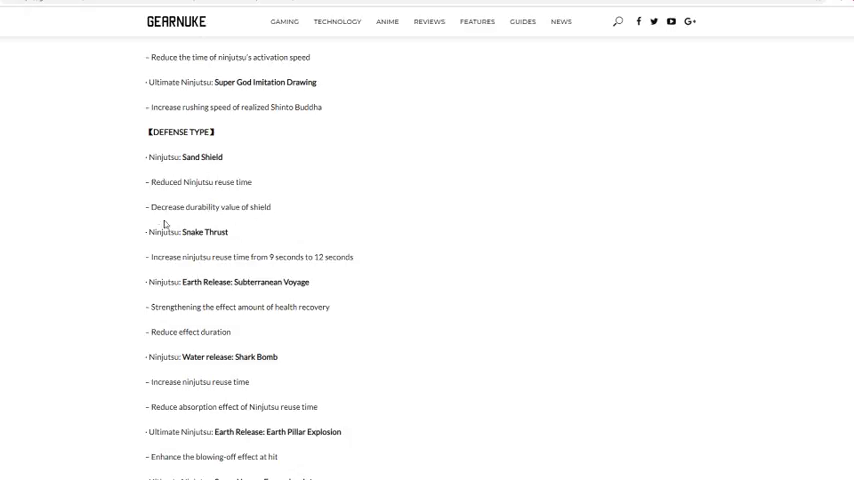
{"action": "mouse_move", "coordinate": [268, 226]}
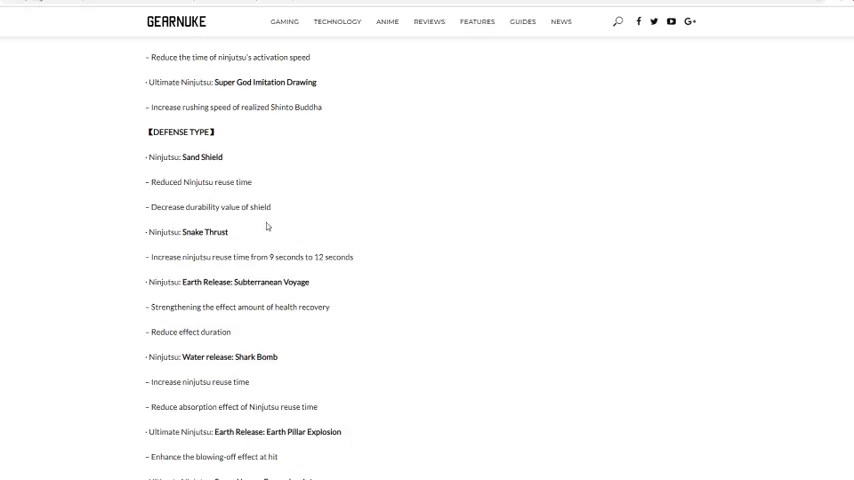
{"action": "scroll", "scroll_direction": "down", "scroll_amount": 3}
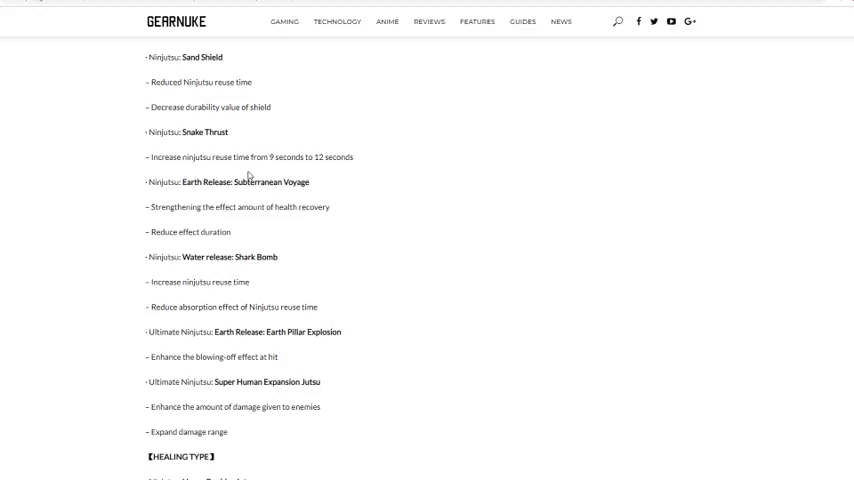
{"action": "mouse_move", "coordinate": [336, 144]}
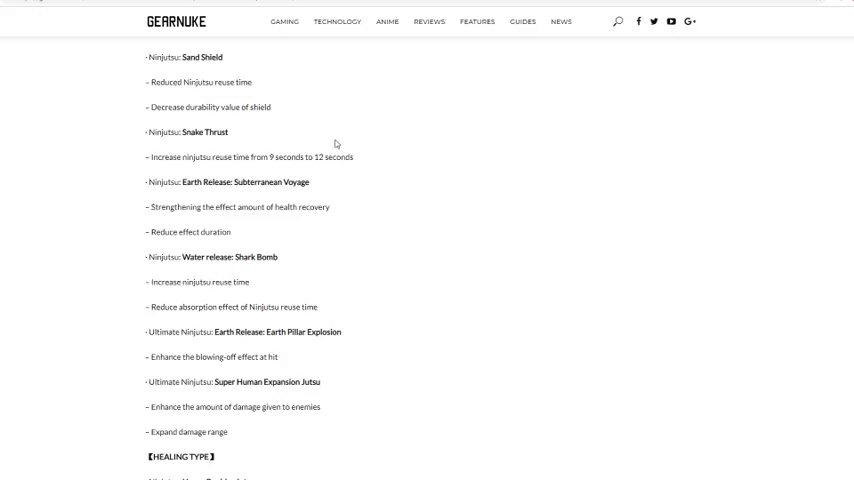
{"action": "mouse_move", "coordinate": [270, 150]}
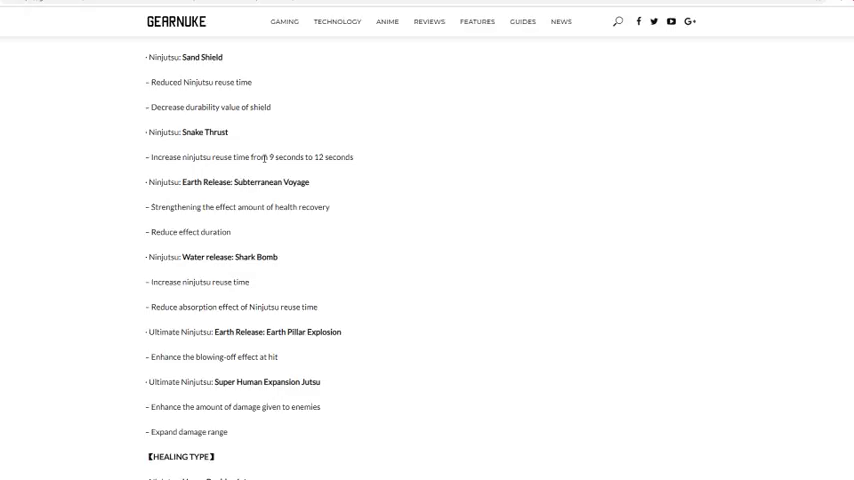
{"action": "mouse_move", "coordinate": [224, 220]}
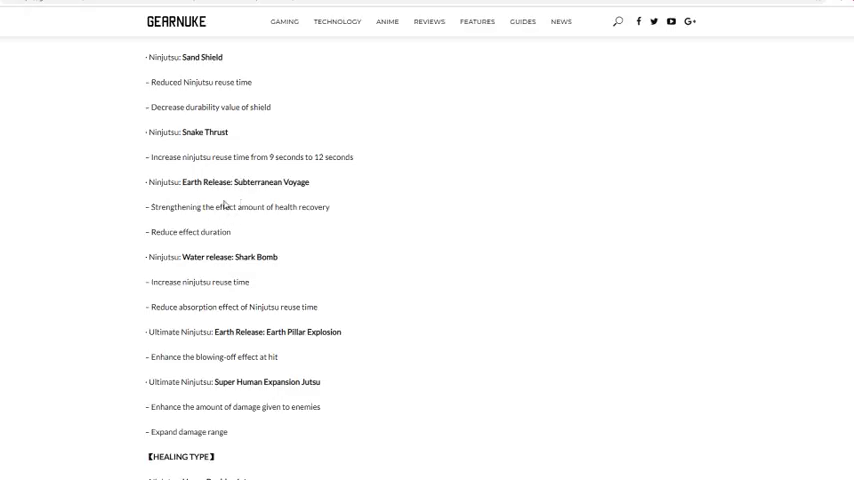
{"action": "mouse_move", "coordinate": [238, 231]}
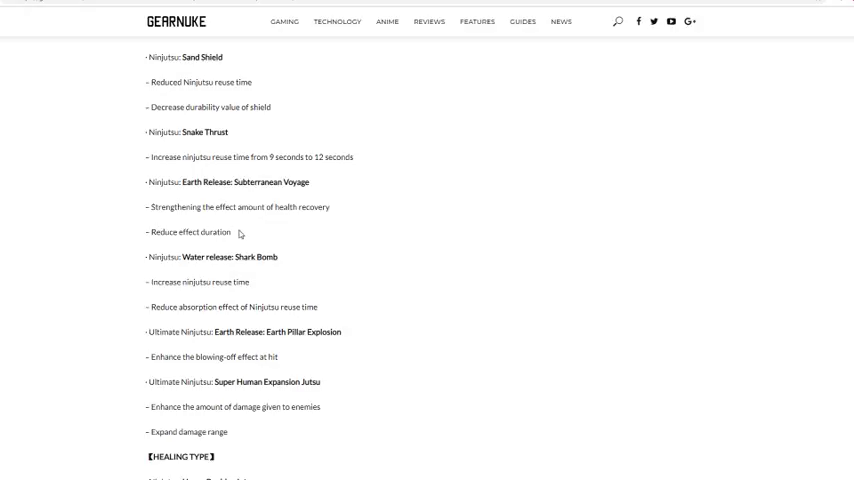
{"action": "mouse_move", "coordinate": [249, 201]}
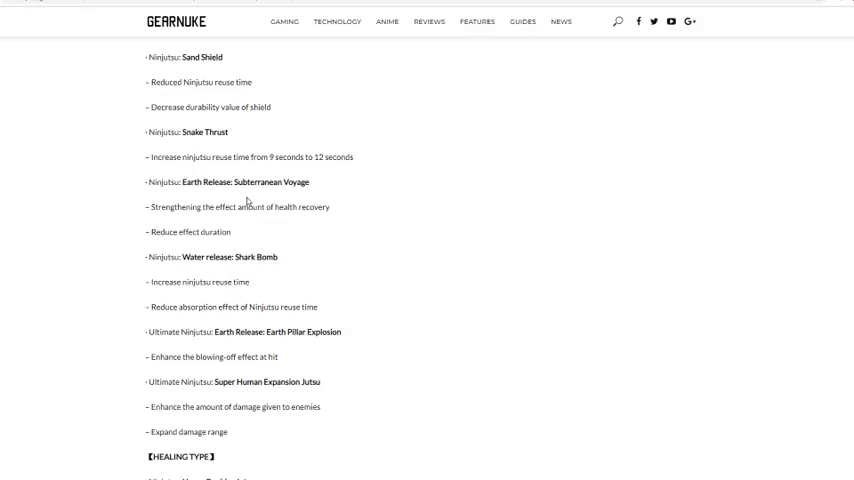
{"action": "scroll", "scroll_direction": "down", "scroll_amount": 3}
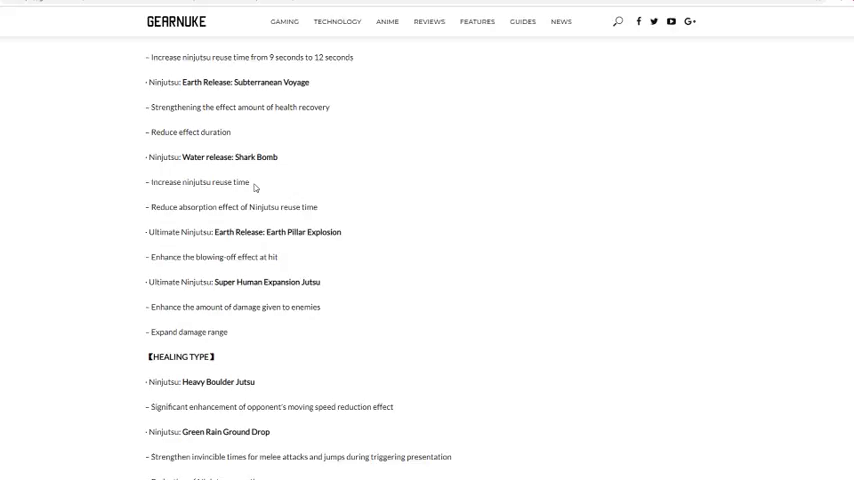
{"action": "mouse_move", "coordinate": [216, 210]}
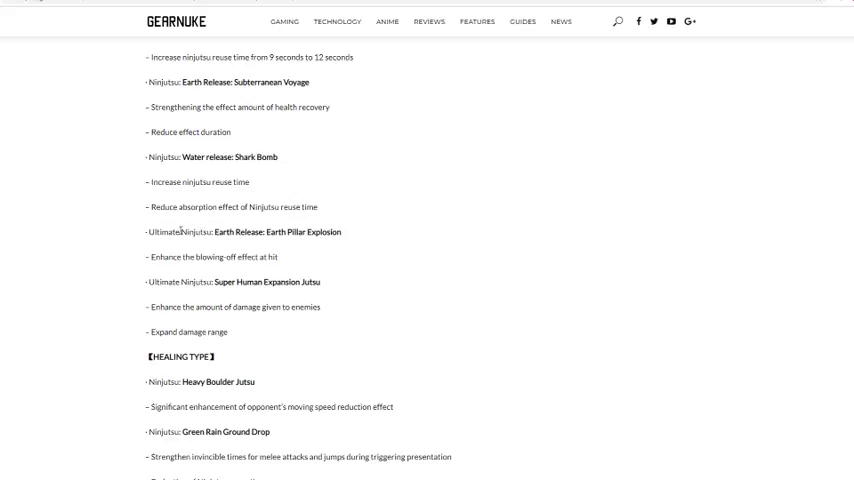
{"action": "mouse_move", "coordinate": [170, 201]}
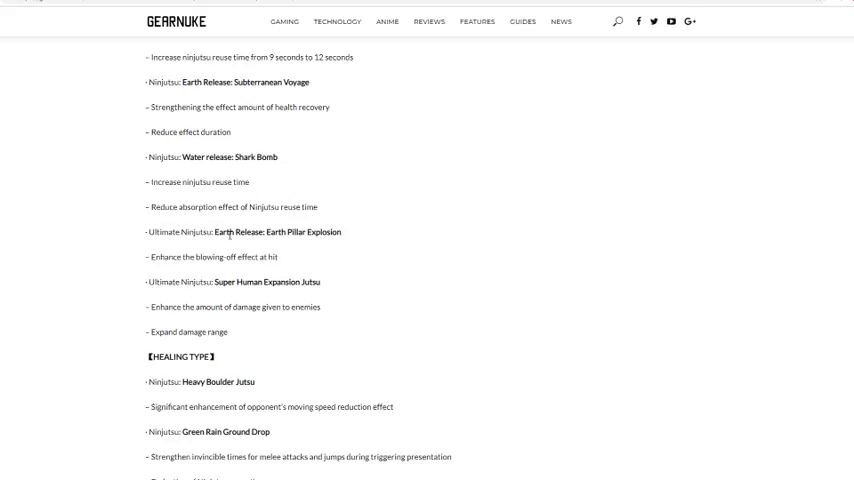
{"action": "mouse_move", "coordinate": [208, 247]}
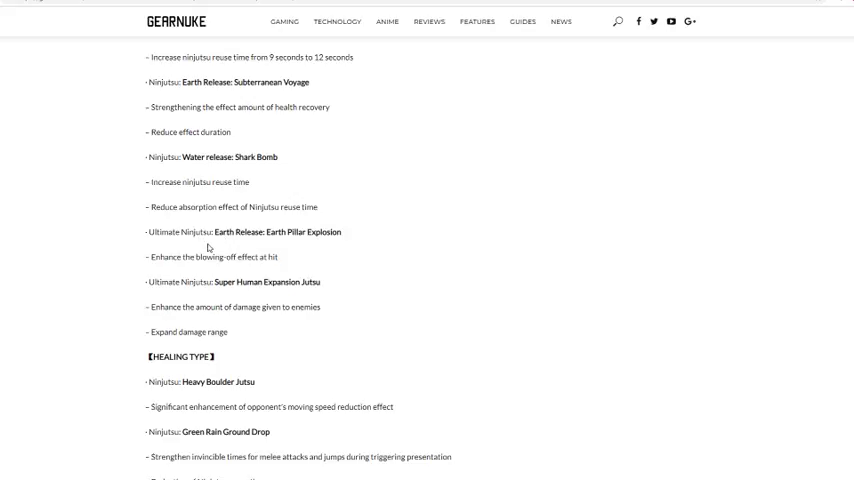
{"action": "mouse_move", "coordinate": [337, 253]}
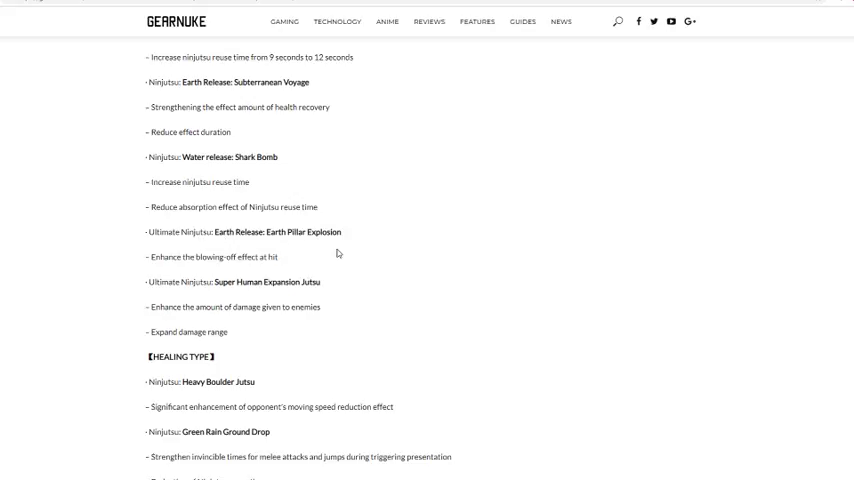
{"action": "scroll", "scroll_direction": "down", "scroll_amount": 3}
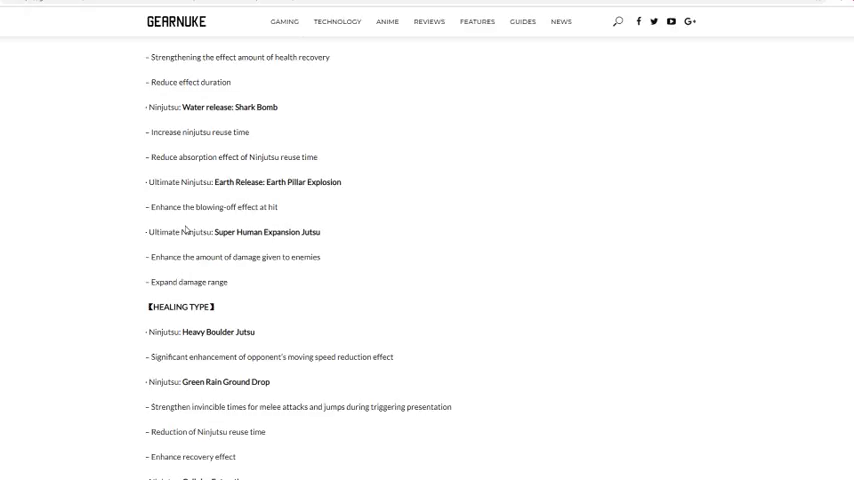
{"action": "mouse_move", "coordinate": [317, 244]}
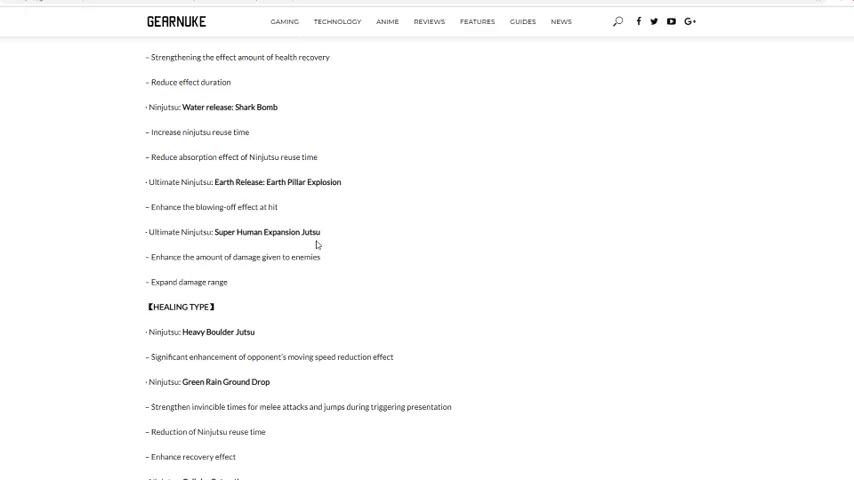
{"action": "mouse_move", "coordinate": [247, 253]}
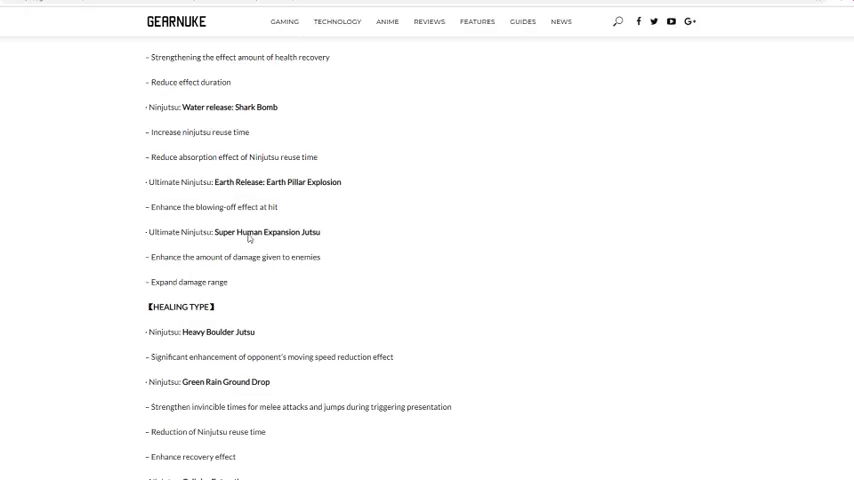
{"action": "scroll", "scroll_direction": "down", "scroll_amount": 3}
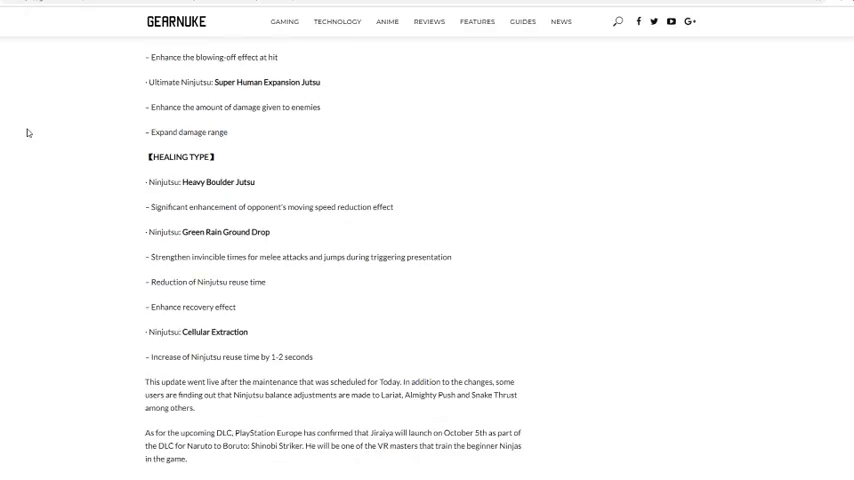
{"action": "mouse_move", "coordinate": [116, 183]}
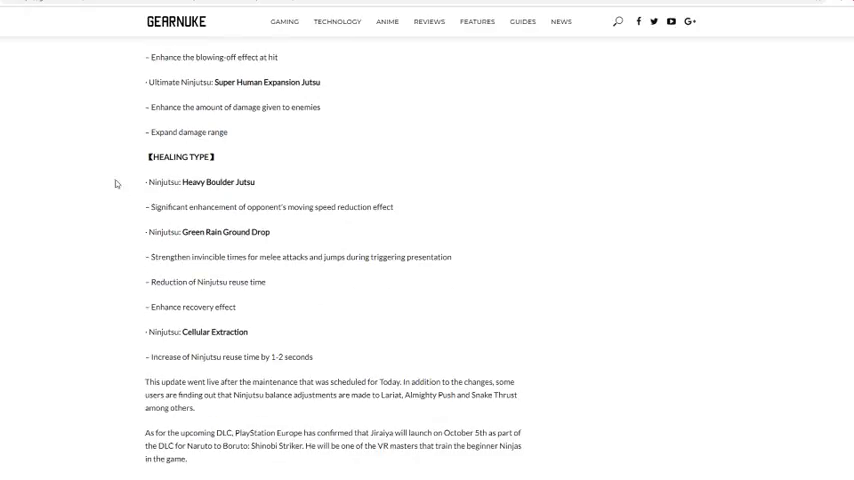
{"action": "mouse_move", "coordinate": [228, 220]}
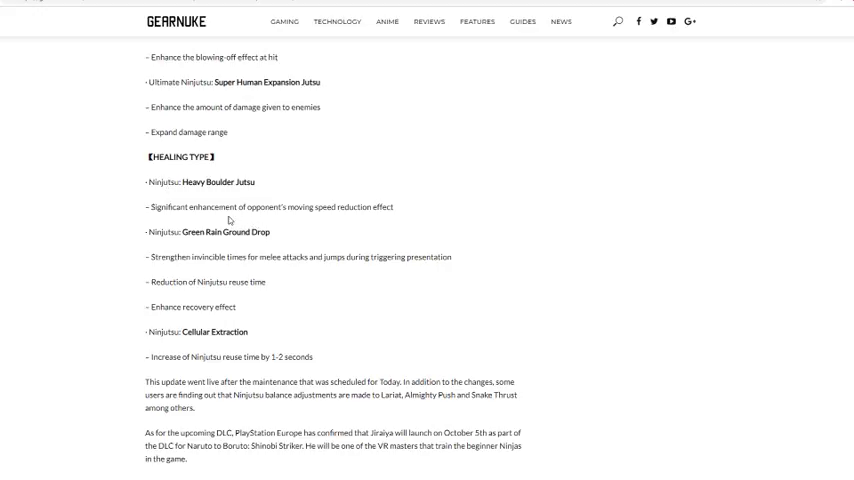
{"action": "mouse_move", "coordinate": [358, 227]}
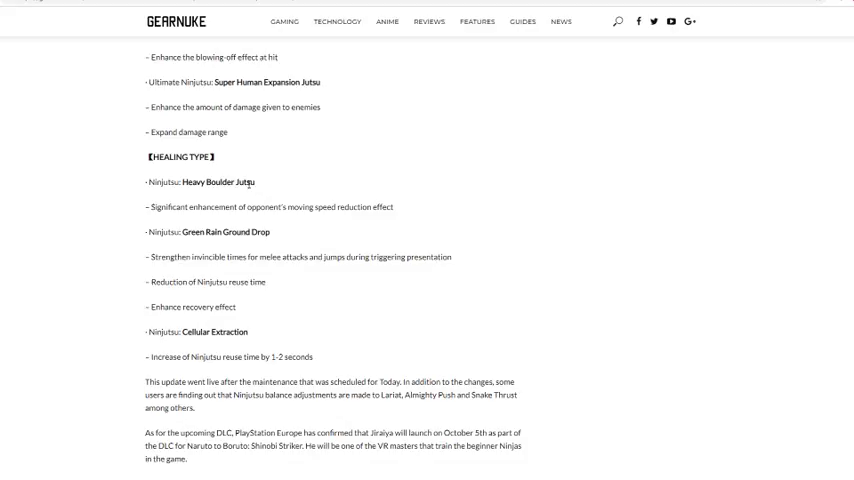
{"action": "scroll", "scroll_direction": "down", "scroll_amount": 3}
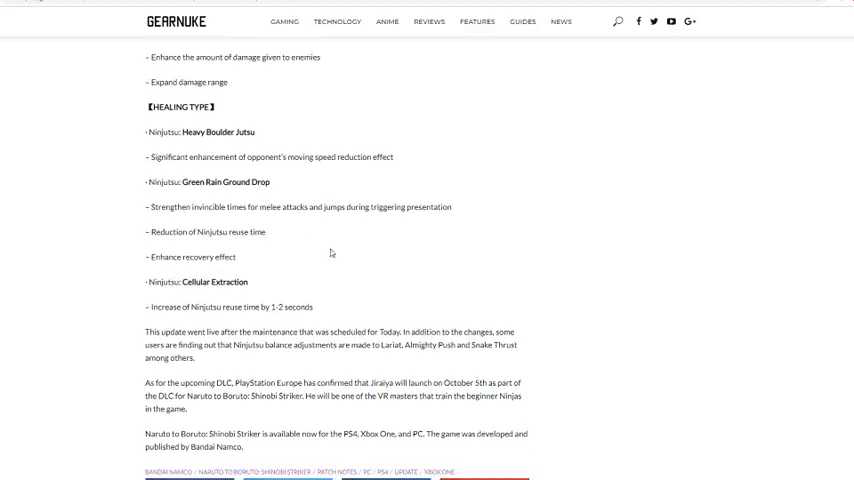
{"action": "mouse_move", "coordinate": [238, 230]}
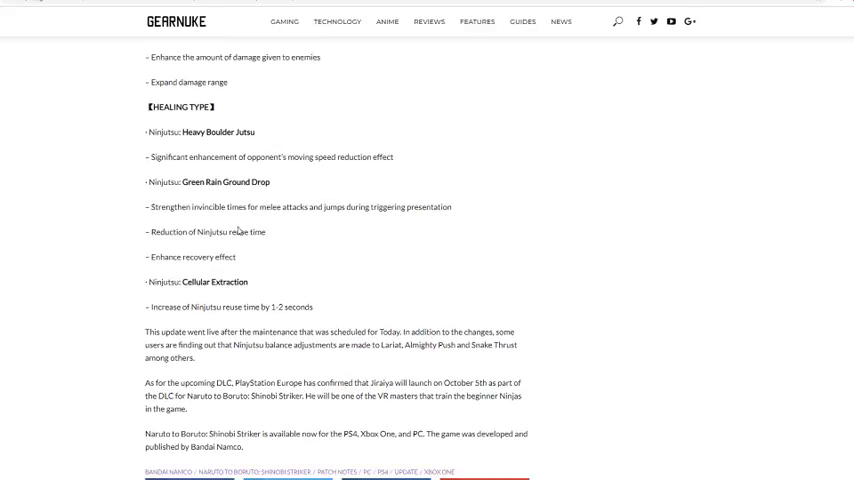
{"action": "mouse_move", "coordinate": [380, 220]}
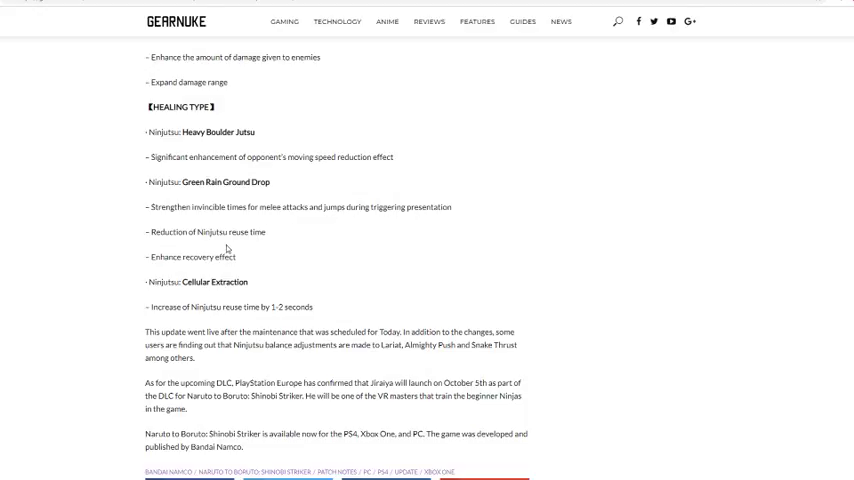
{"action": "mouse_move", "coordinate": [185, 245]}
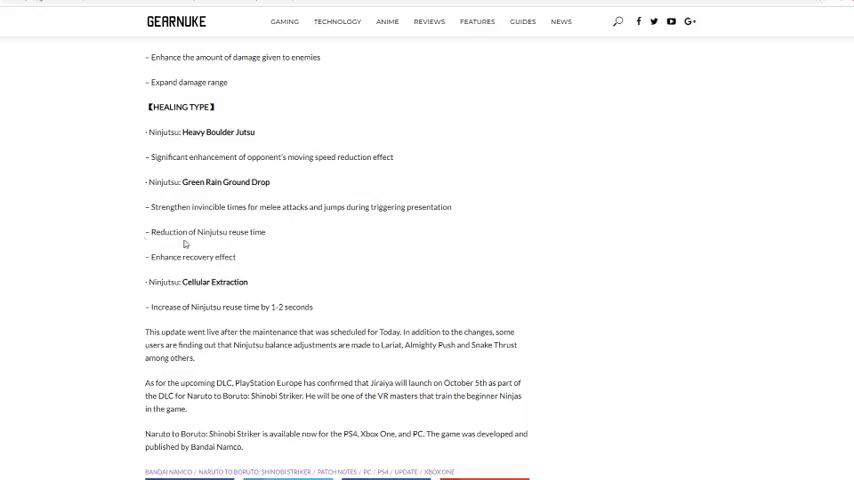
{"action": "mouse_move", "coordinate": [99, 238]}
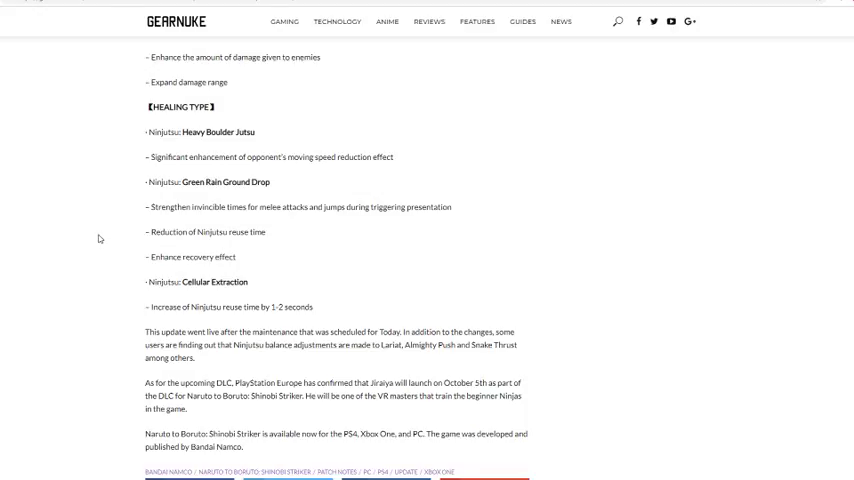
{"action": "mouse_move", "coordinate": [213, 266]}
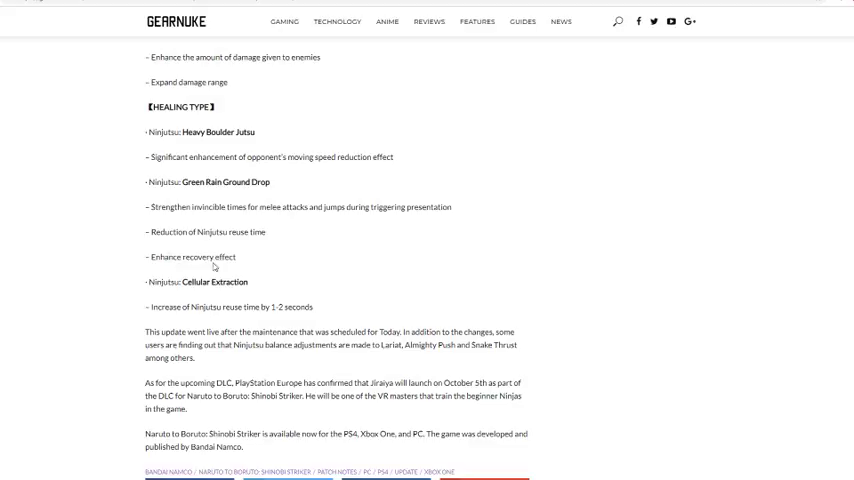
{"action": "scroll", "scroll_direction": "down", "scroll_amount": 3}
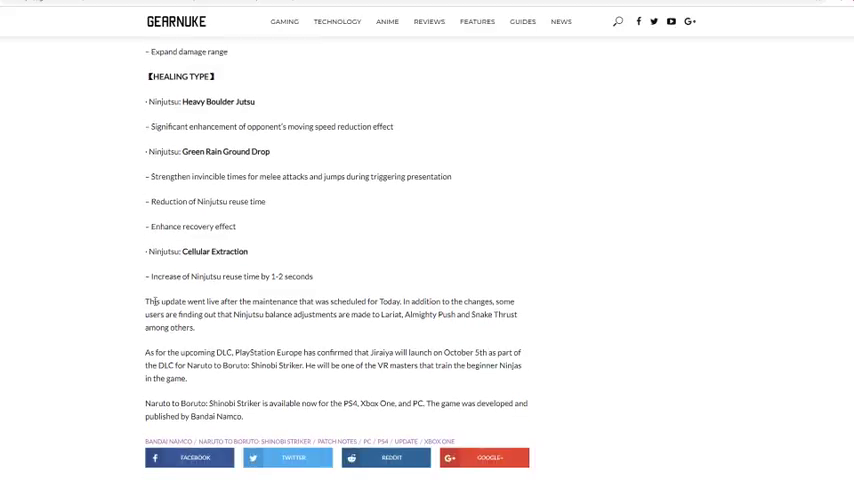
{"action": "scroll", "scroll_direction": "down", "scroll_amount": 3}
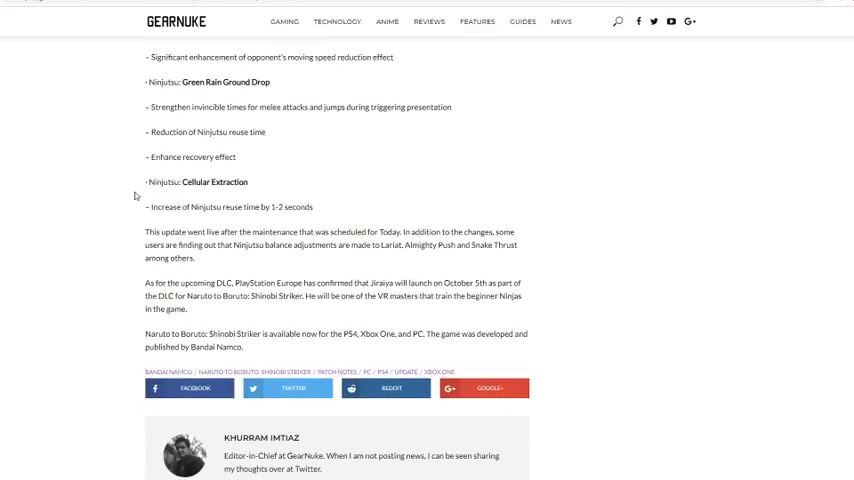
{"action": "mouse_move", "coordinate": [203, 215]}
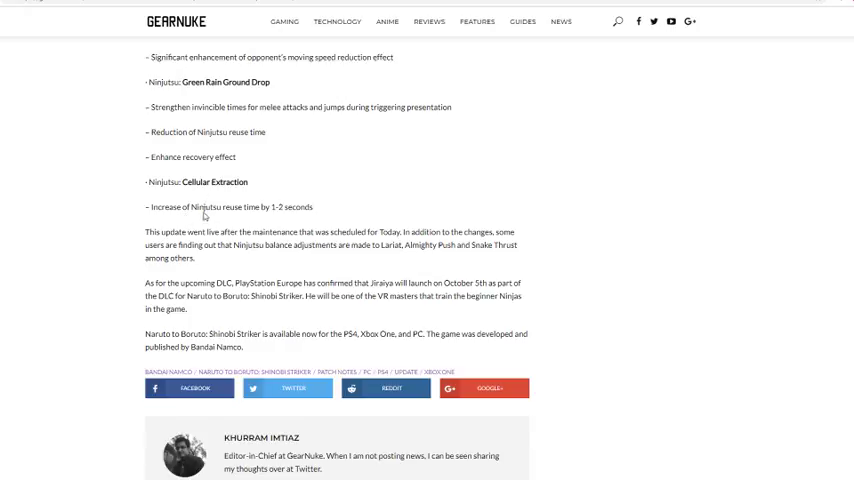
{"action": "mouse_move", "coordinate": [118, 205]}
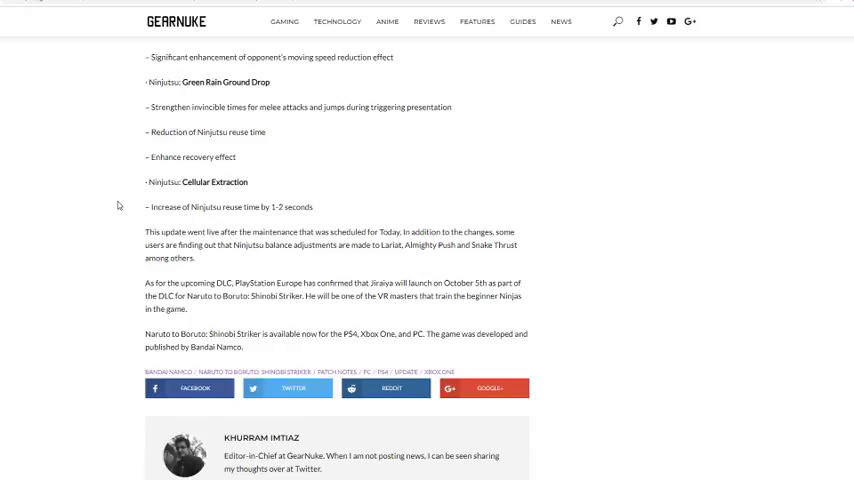
{"action": "mouse_move", "coordinate": [97, 209]}
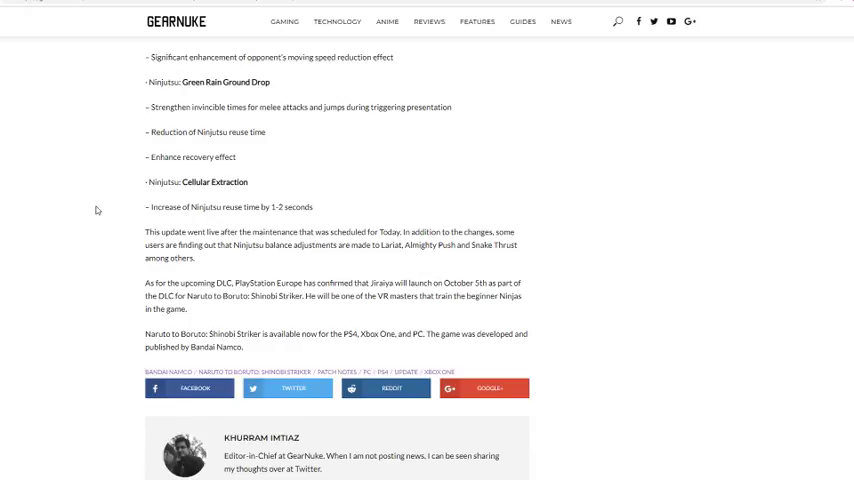
{"action": "mouse_move", "coordinate": [62, 222]}
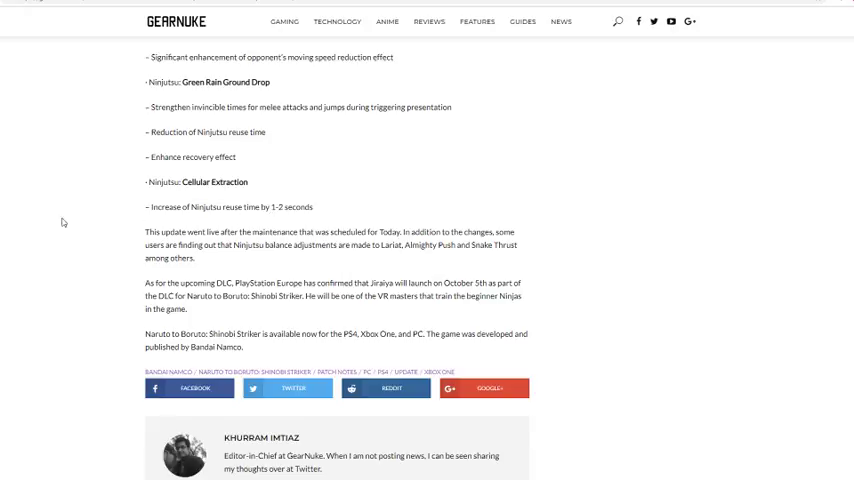
{"action": "mouse_move", "coordinate": [69, 199]}
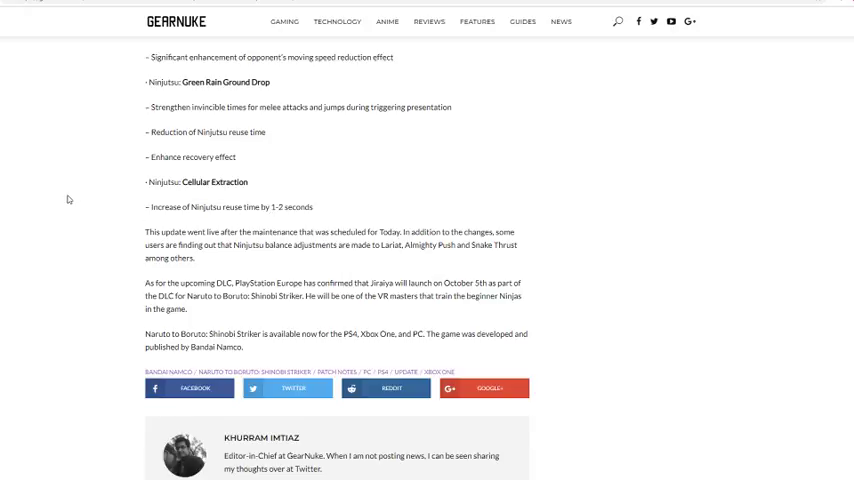
{"action": "mouse_move", "coordinate": [356, 257]}
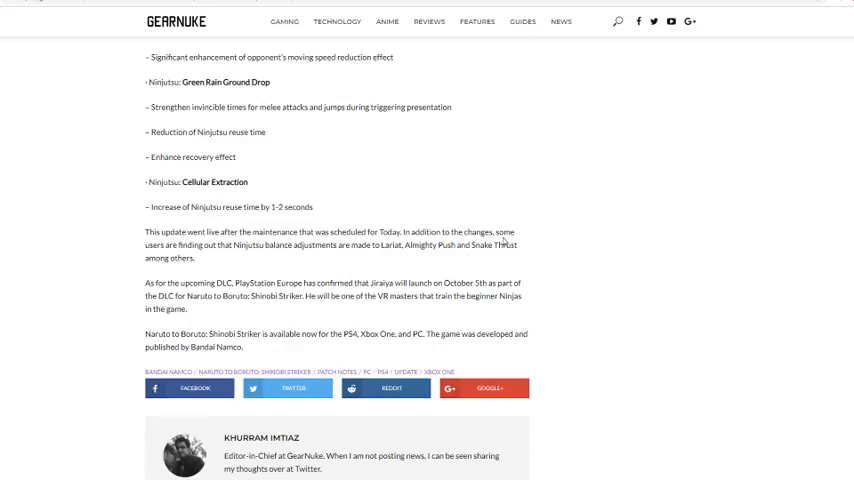
{"action": "mouse_move", "coordinate": [229, 256]}
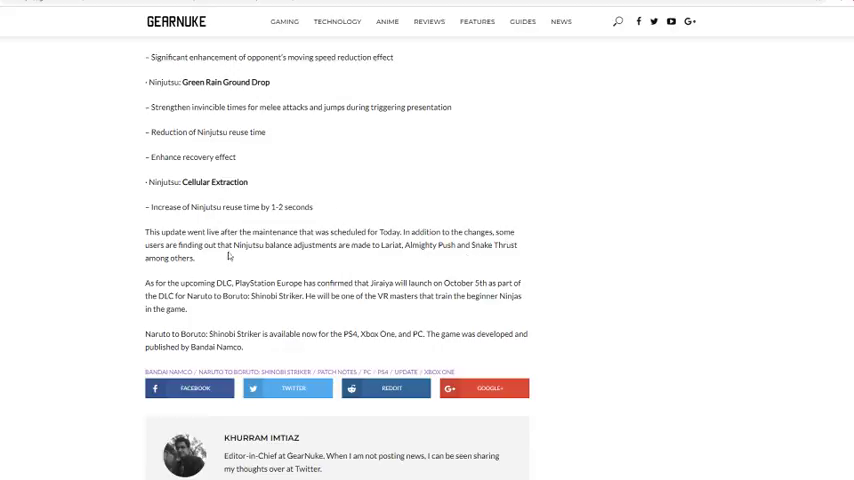
{"action": "mouse_move", "coordinate": [381, 257]}
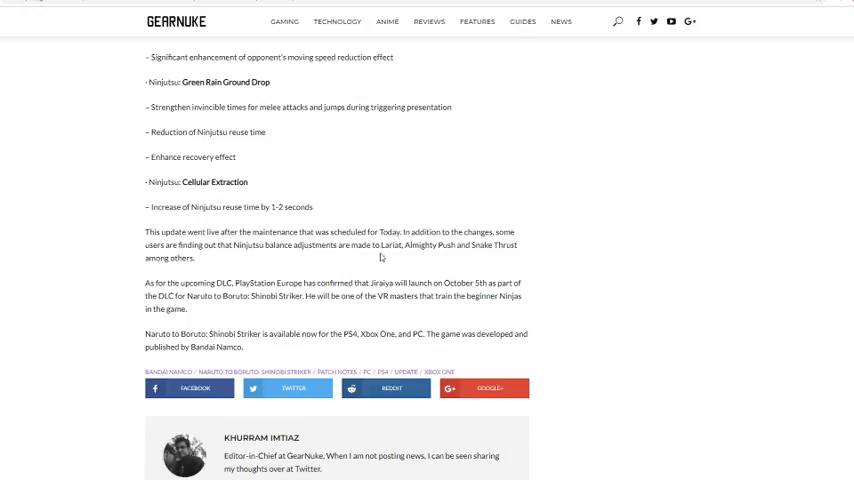
{"action": "mouse_move", "coordinate": [269, 260]}
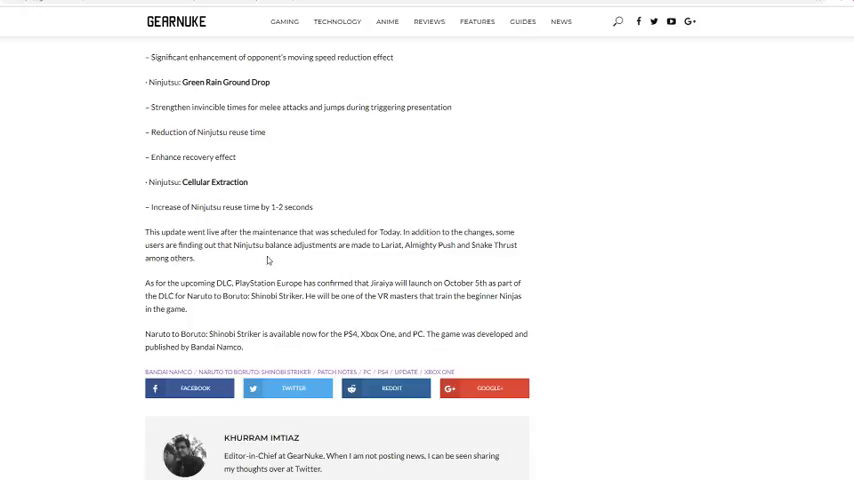
{"action": "mouse_move", "coordinate": [369, 299]}
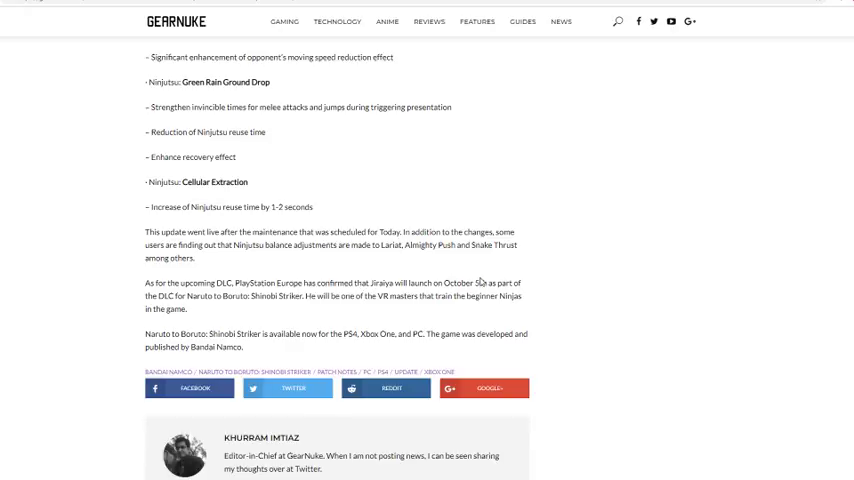
{"action": "mouse_move", "coordinate": [367, 313]}
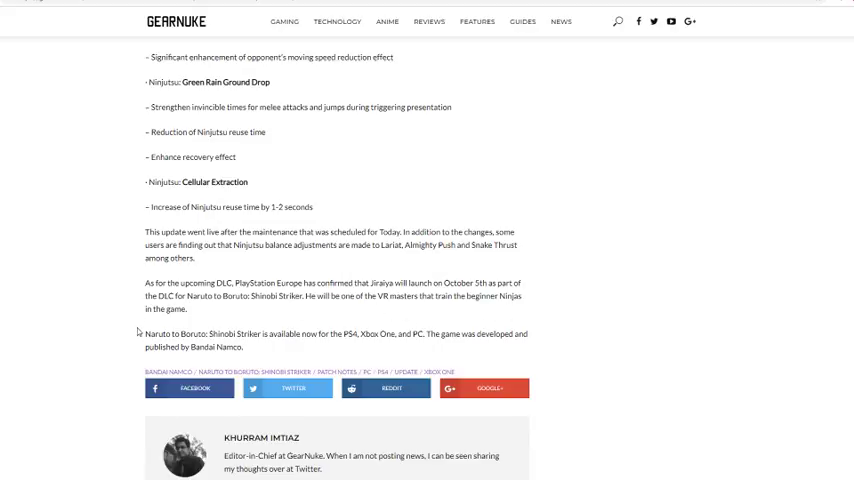
{"action": "mouse_move", "coordinate": [379, 312]}
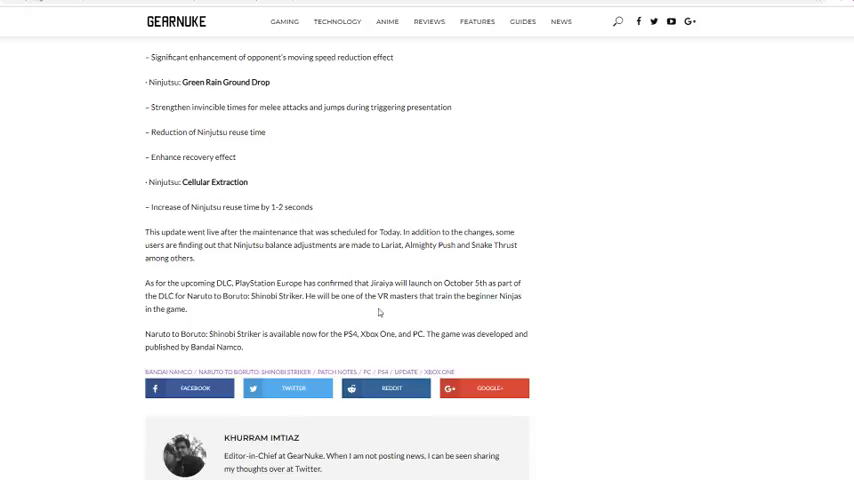
{"action": "scroll", "scroll_direction": "up", "scroll_amount": 3}
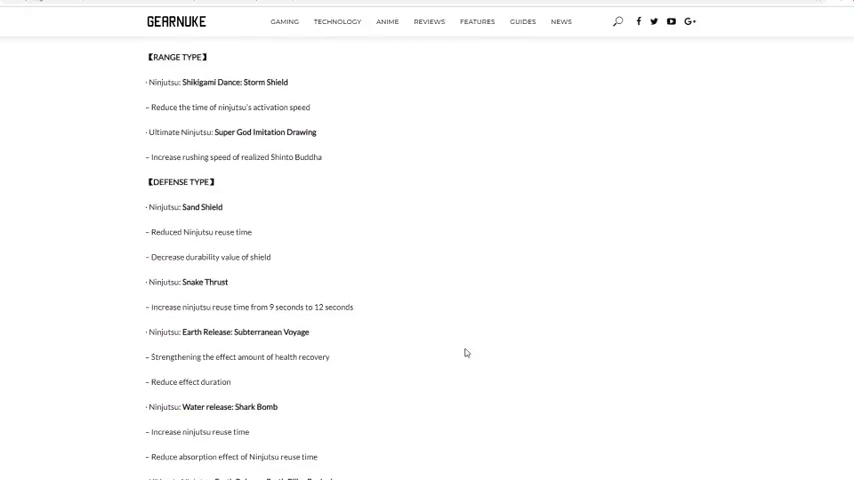
{"action": "scroll", "scroll_direction": "up", "scroll_amount": 3}
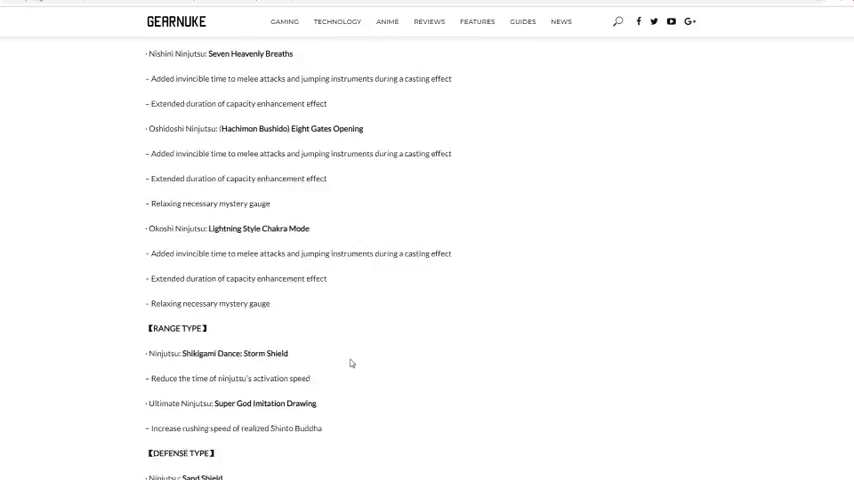
{"action": "scroll", "scroll_direction": "down", "scroll_amount": 3}
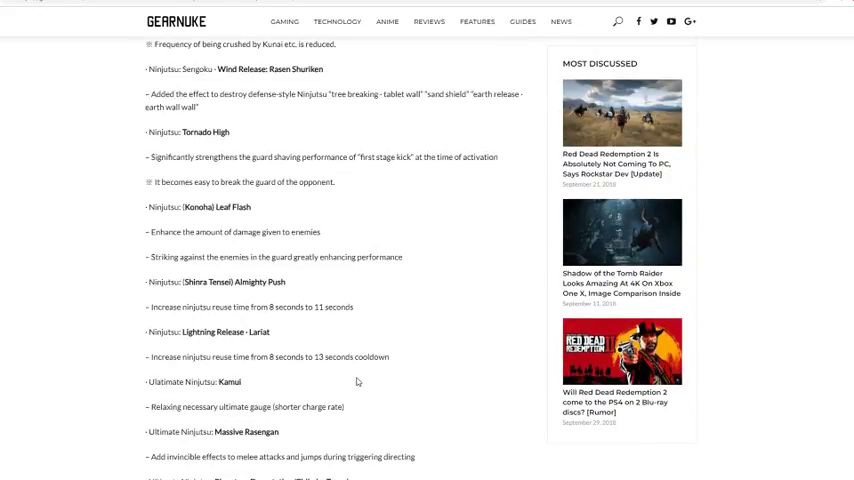